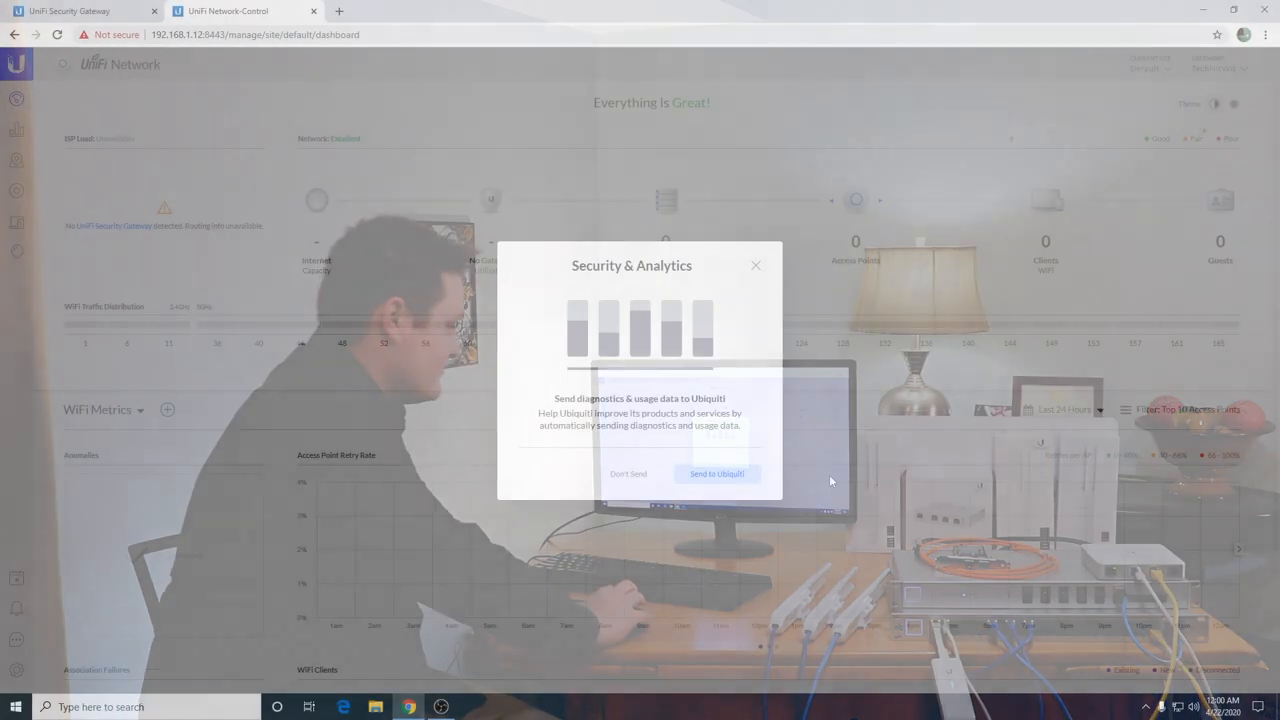
- Dismiss the Security & Analytics diagnostics prompt and show the Devices list
{"action": "left_click", "coordinate": [628, 472]}
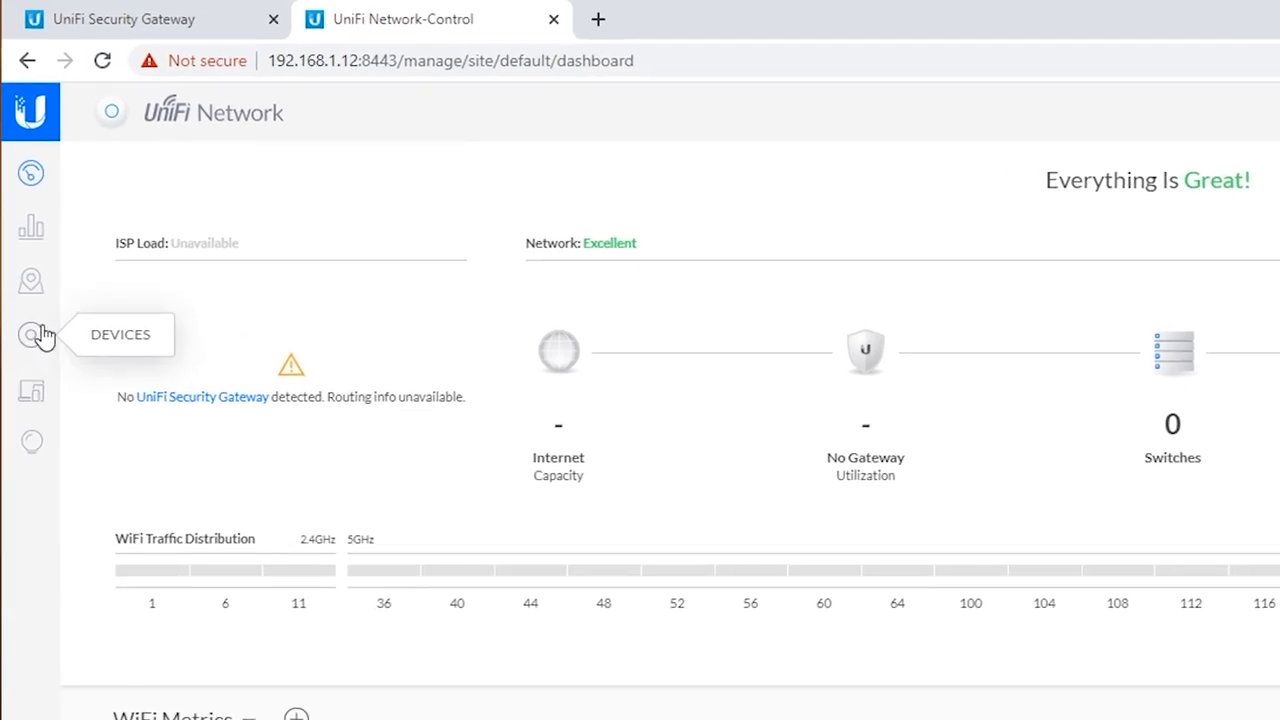
{"action": "left_click", "coordinate": [32, 334]}
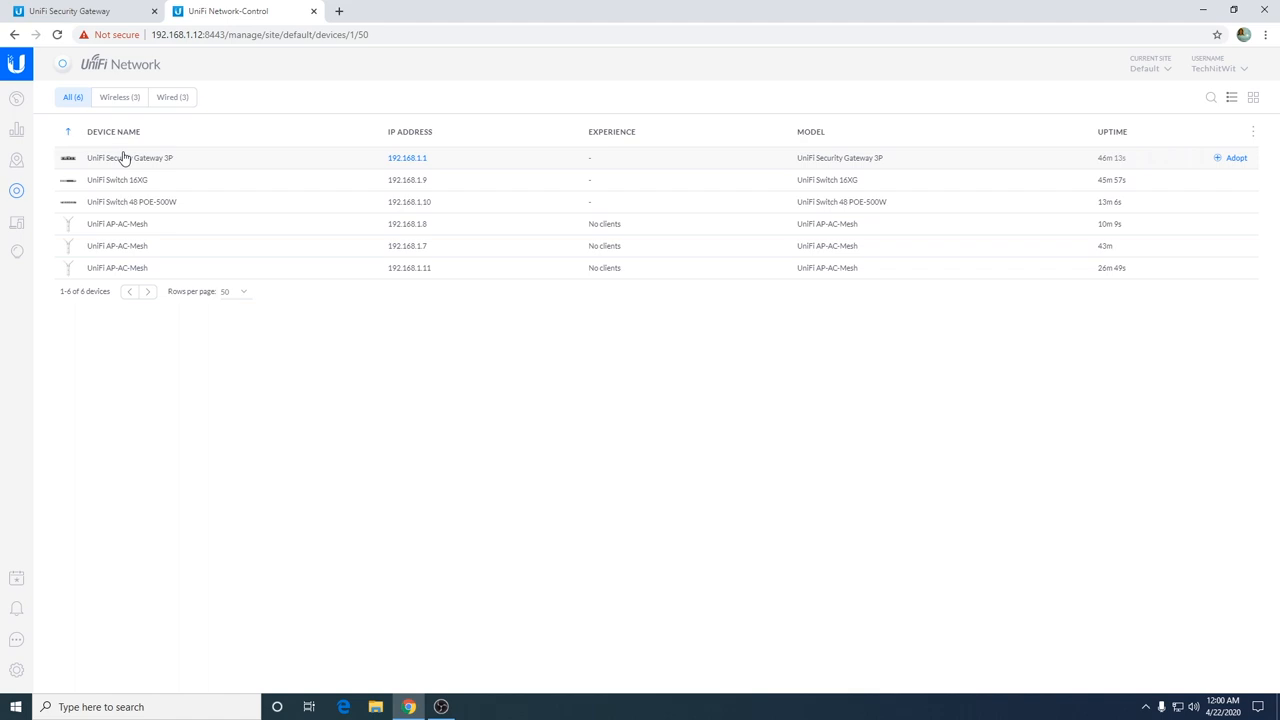
- Adopt the pending access point at 192.168.1.11, the Switch 48 POE-500W and the Switch 16XG
{"action": "left_click", "coordinate": [128, 156]}
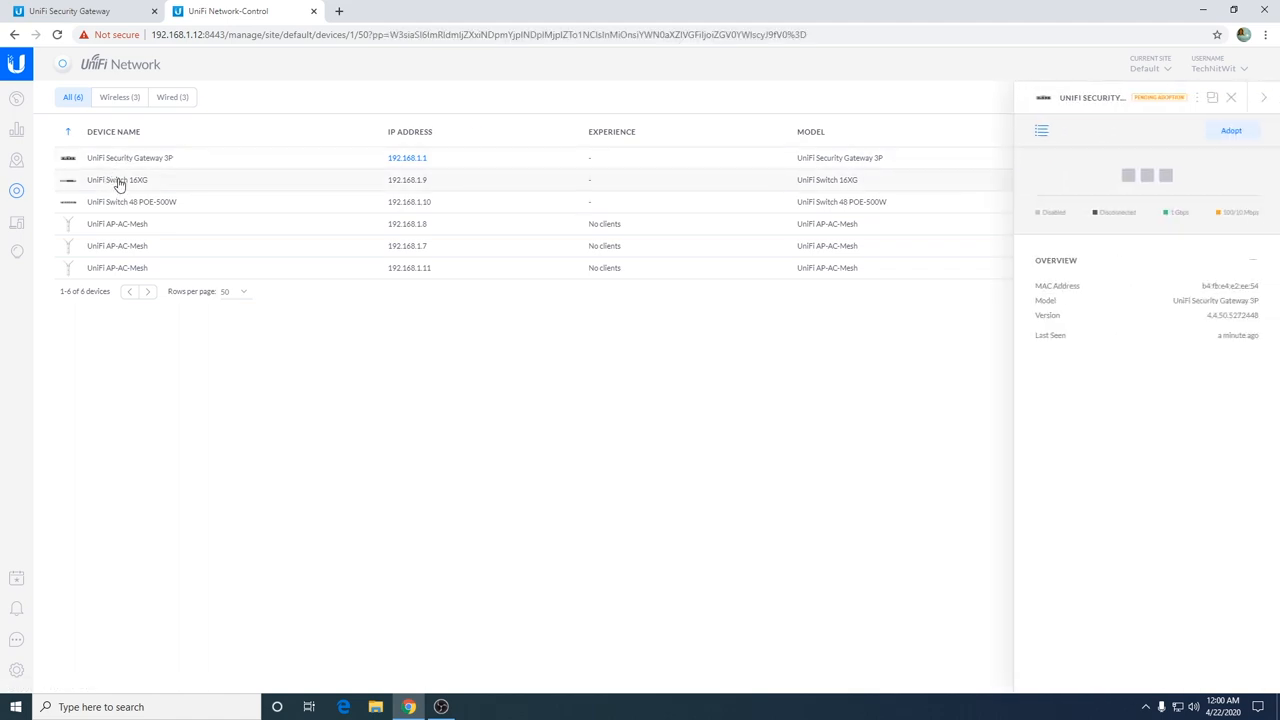
{"action": "left_click", "coordinate": [116, 246]}
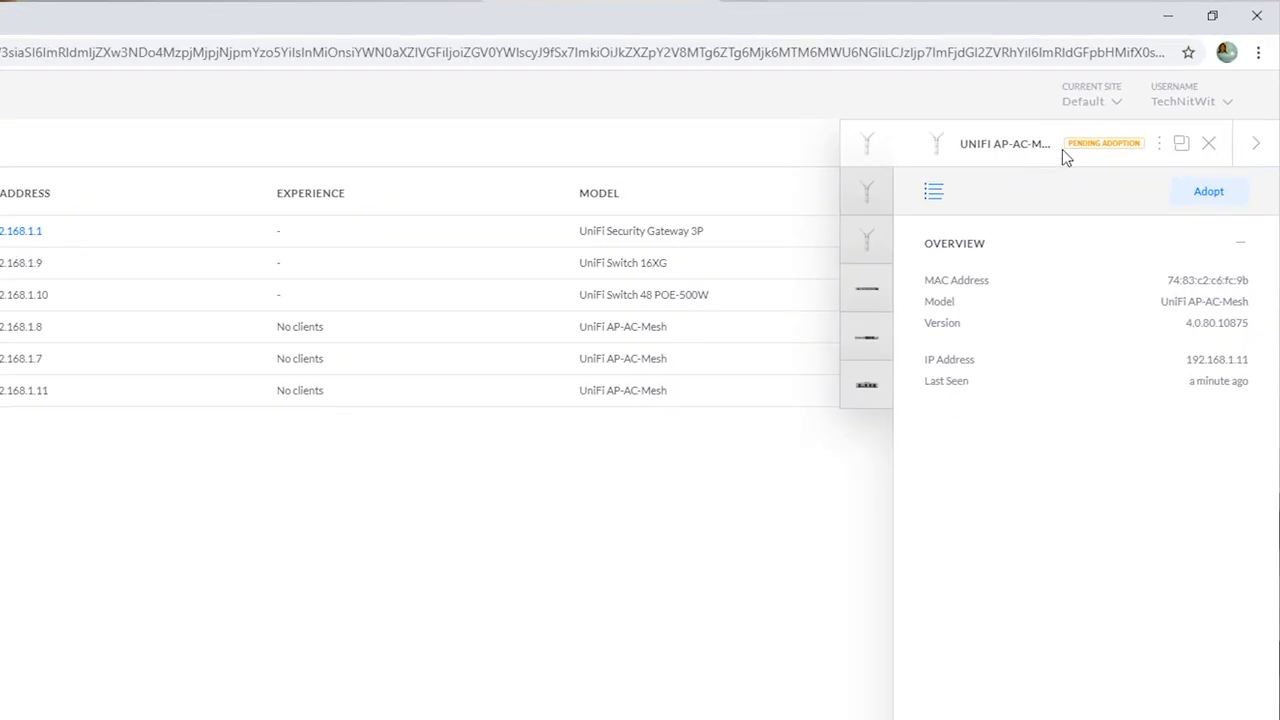
{"action": "left_click", "coordinate": [1208, 192]}
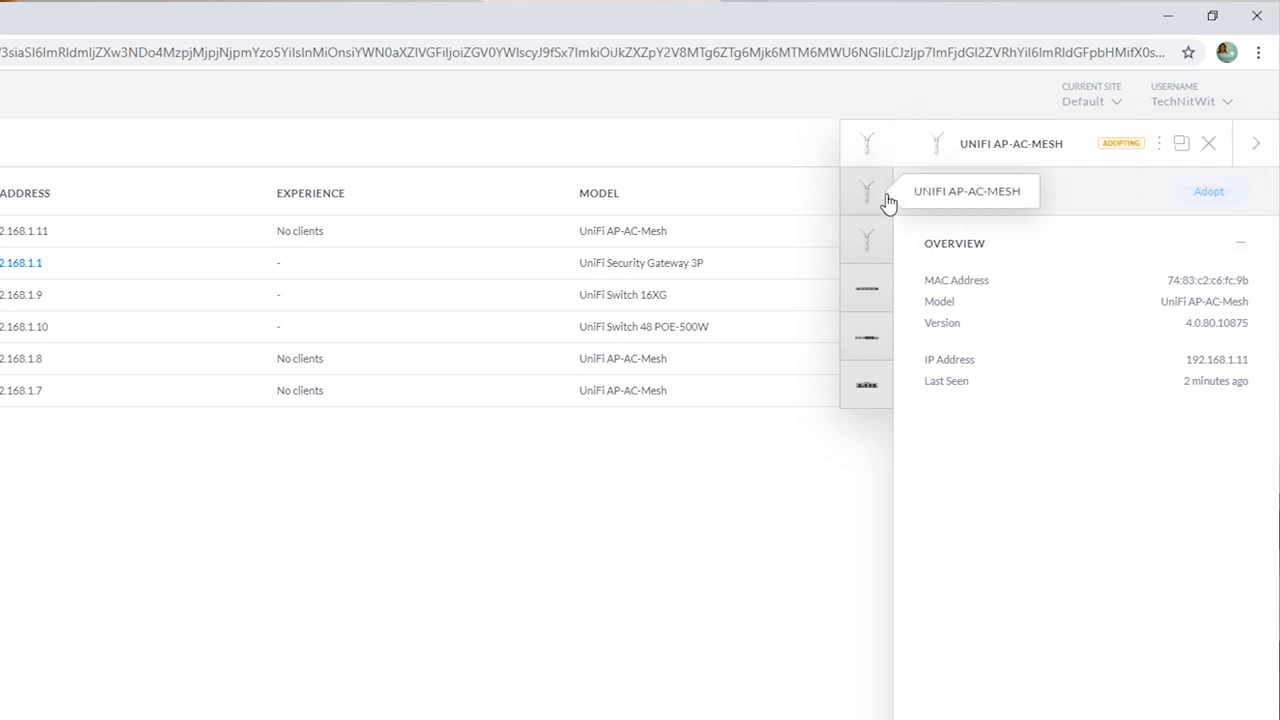
{"action": "left_click", "coordinate": [1208, 192]}
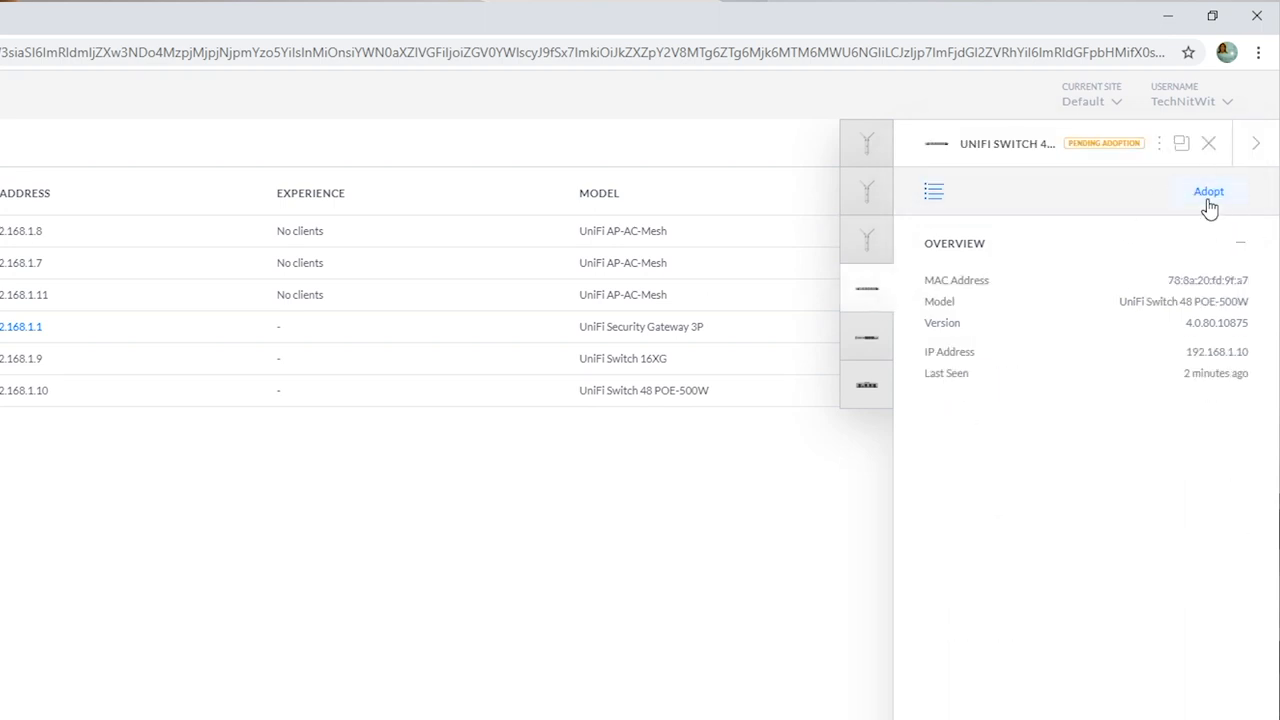
{"action": "left_click", "coordinate": [1208, 192]}
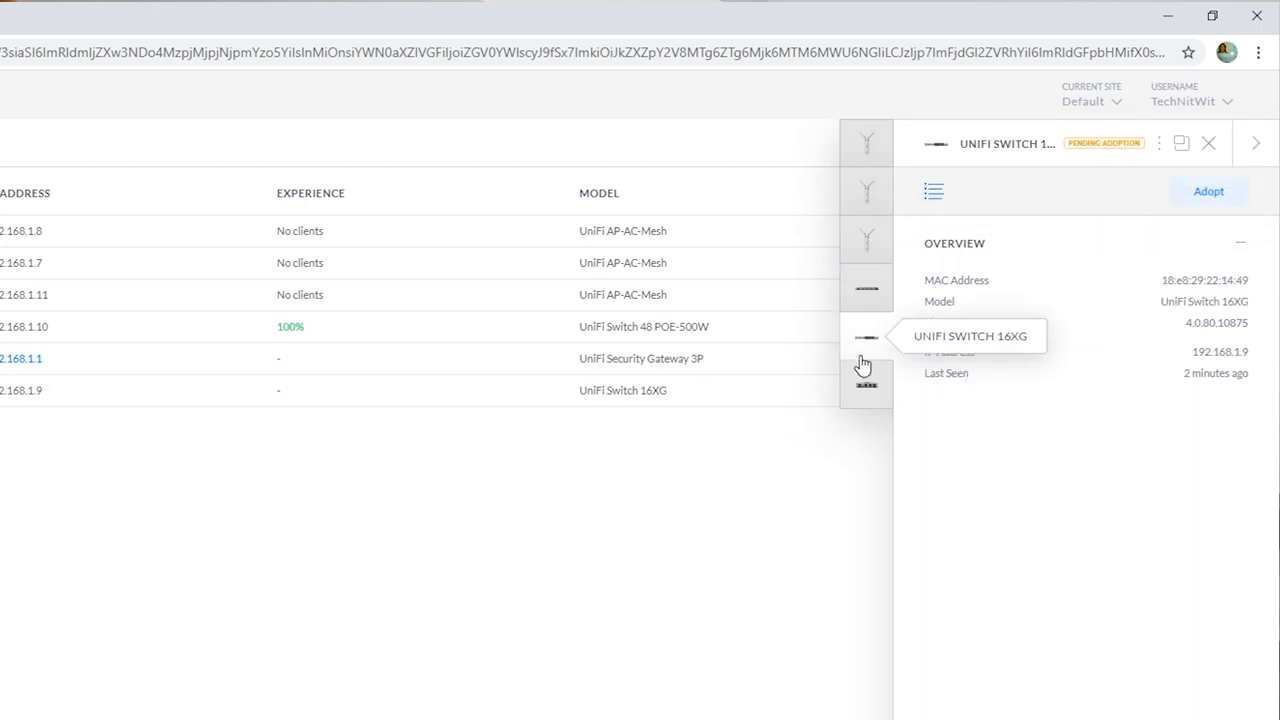
{"action": "left_click", "coordinate": [1208, 192]}
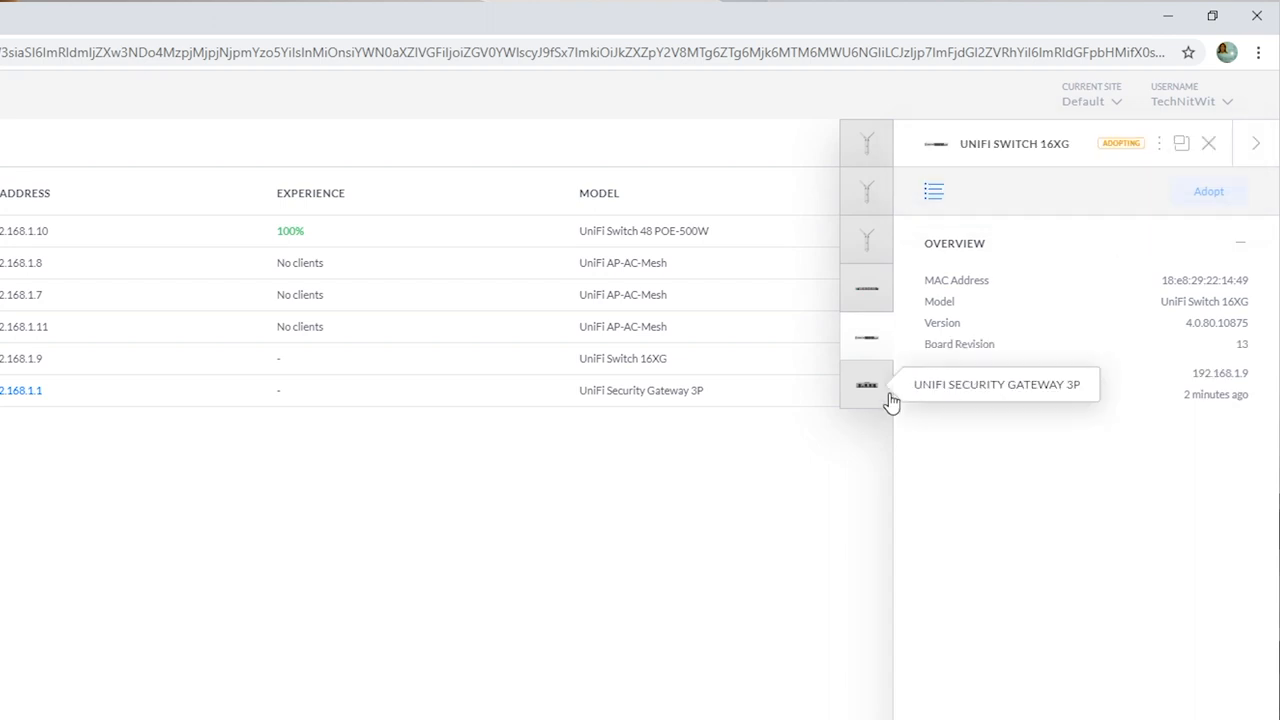
- Adopt the Security Gateway 3P and close the device details panel
{"action": "left_click", "coordinate": [866, 384]}
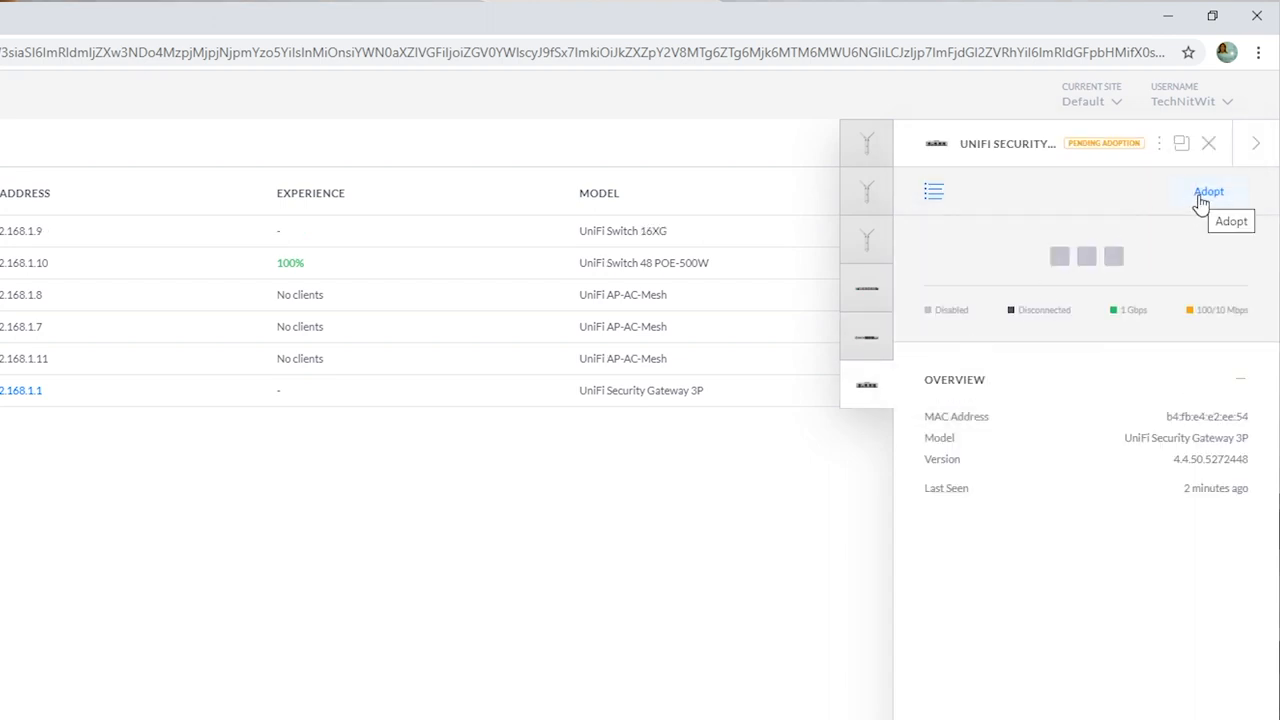
{"action": "left_click", "coordinate": [1208, 192]}
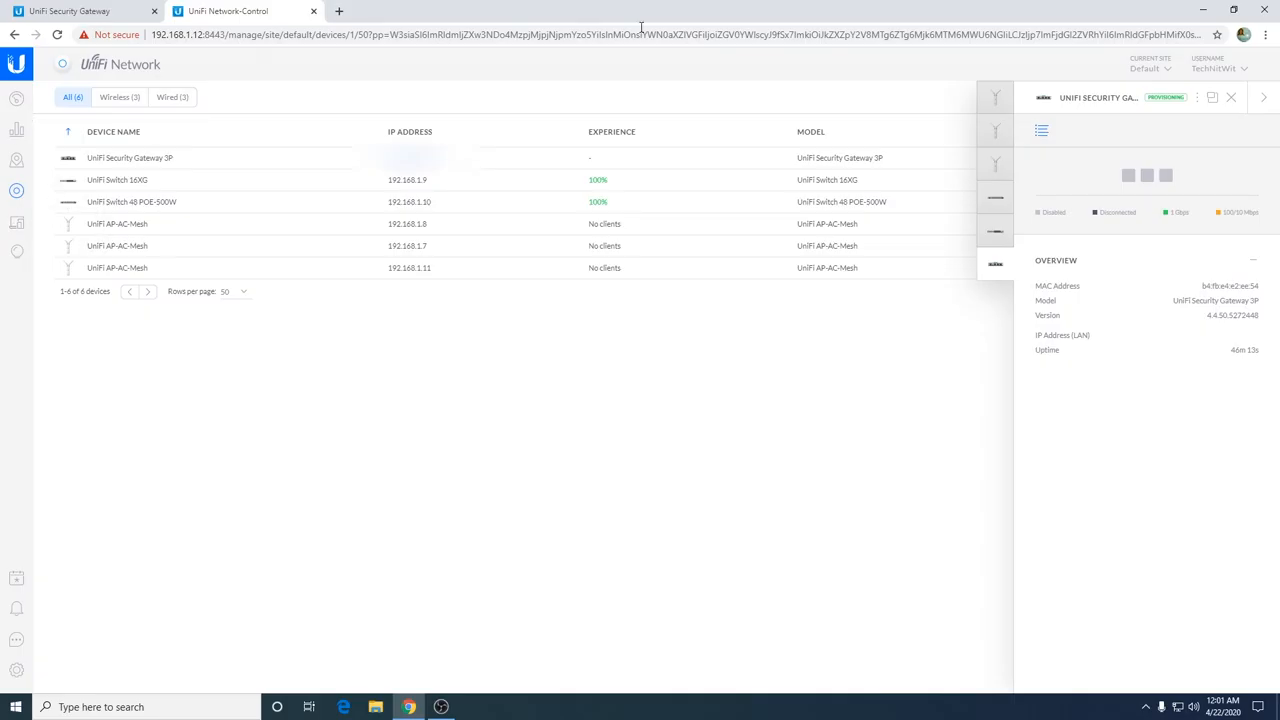
{"action": "left_click", "coordinate": [1232, 96]}
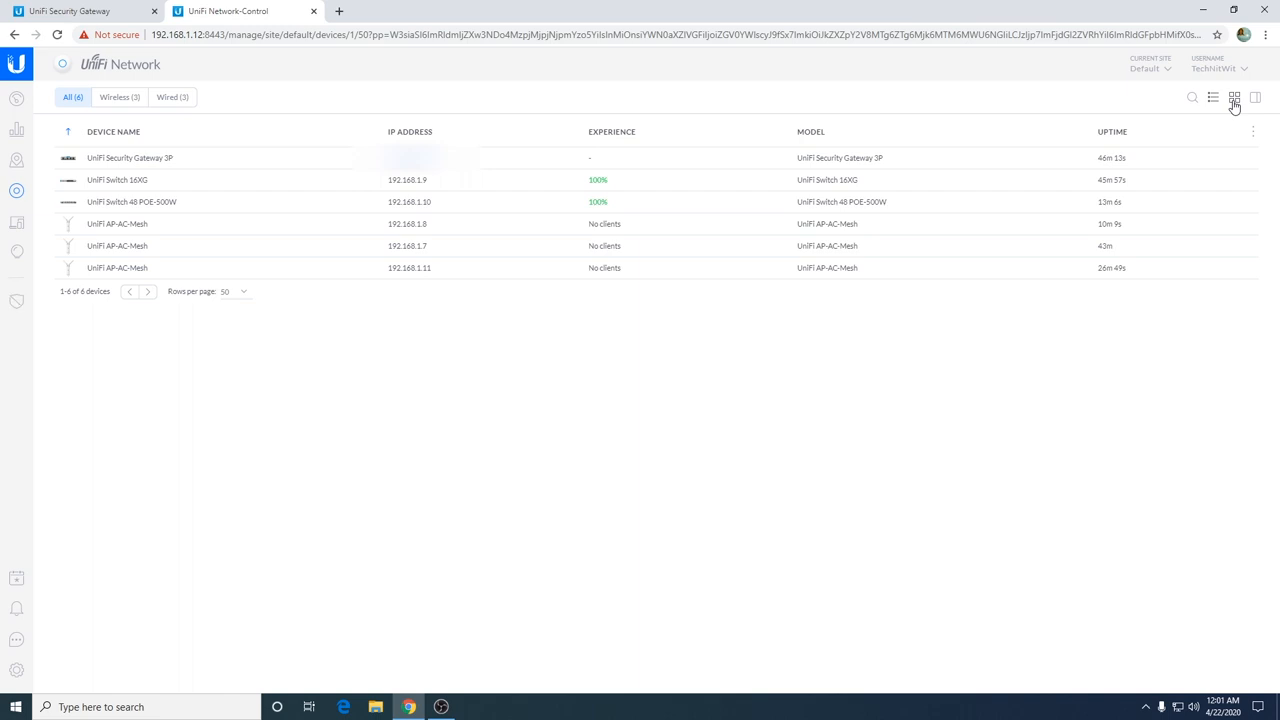
- Show the six devices as a picture grid and return to the dashboard summary
{"action": "left_click", "coordinate": [1234, 98]}
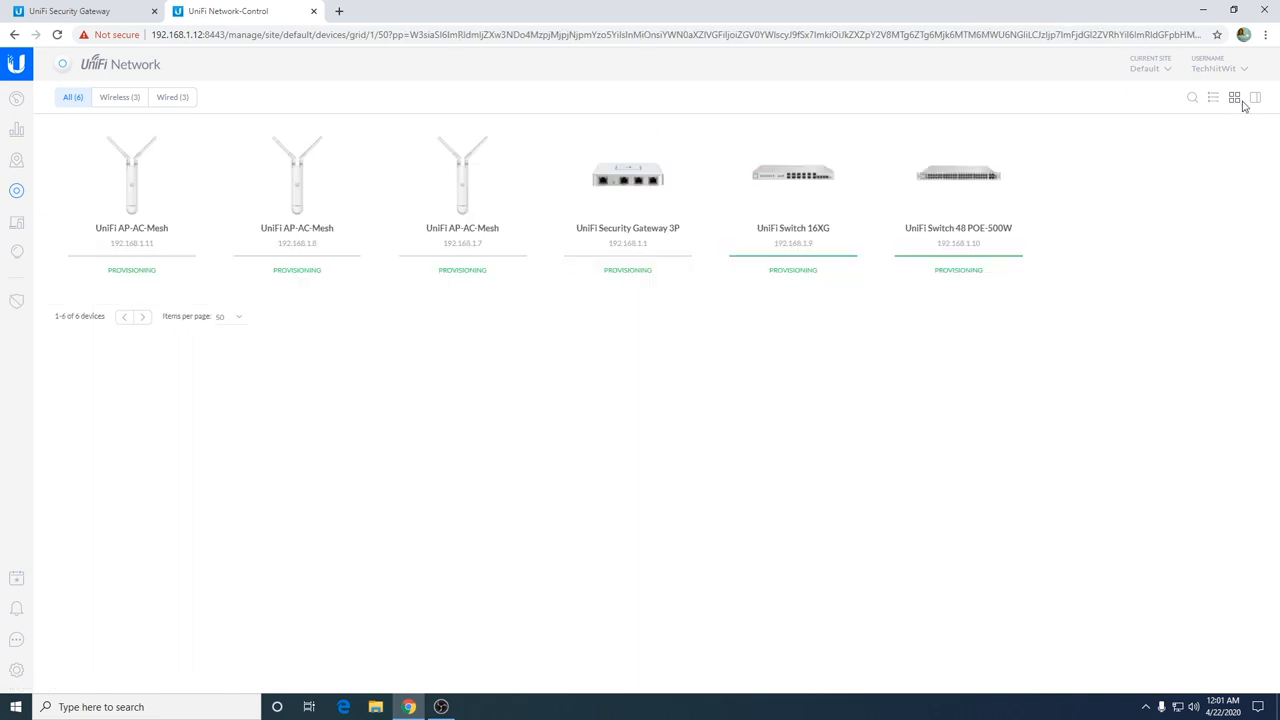
{"action": "mouse_move", "coordinate": [1256, 392]}
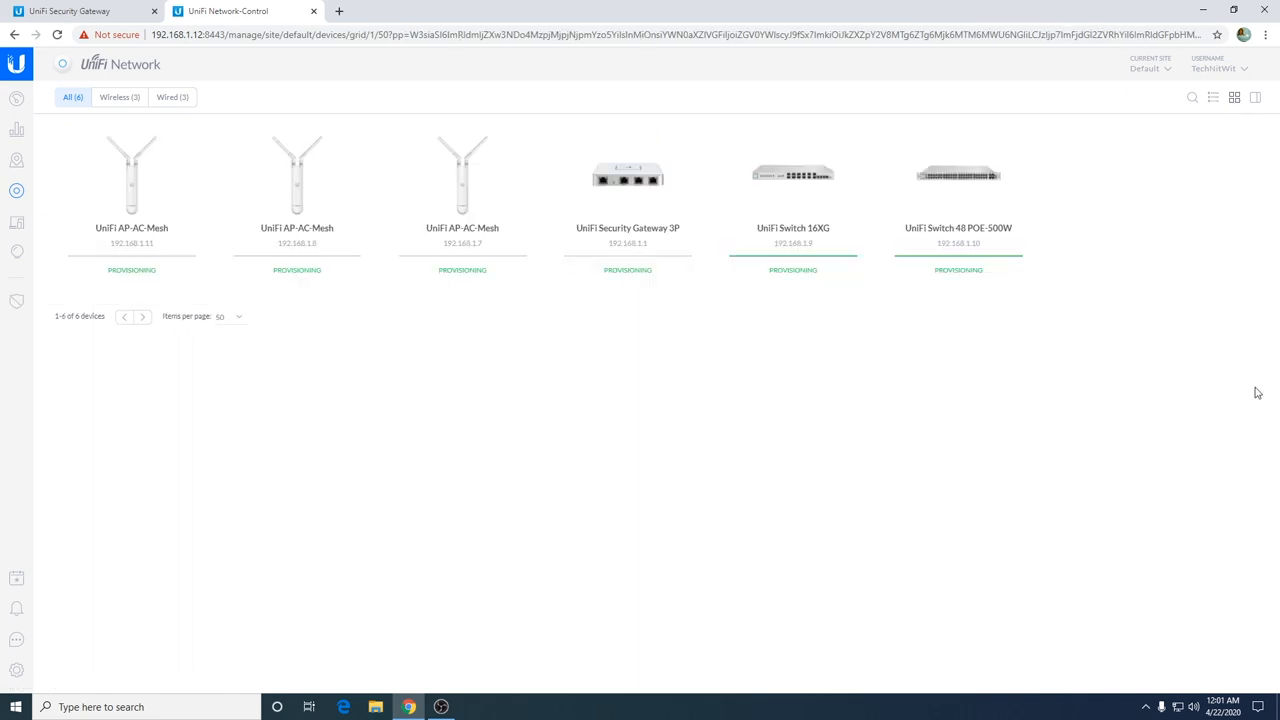
{"action": "left_click", "coordinate": [16, 98]}
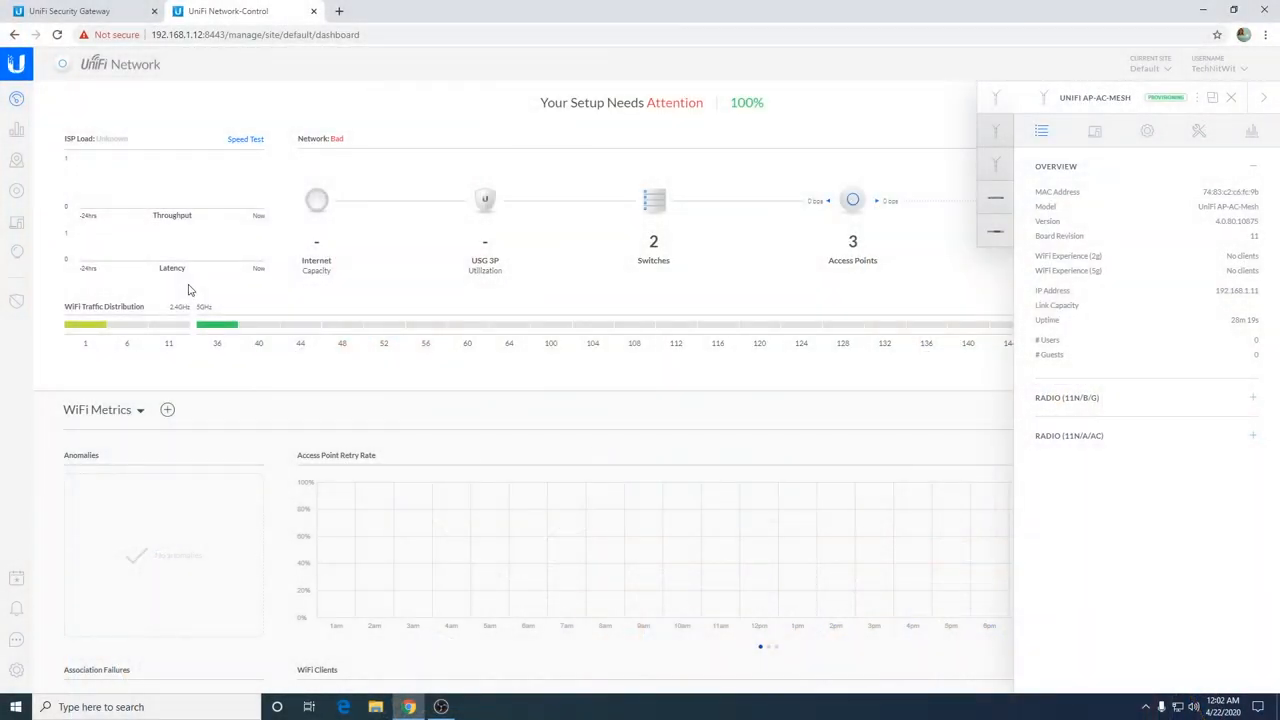
{"action": "mouse_move", "coordinate": [396, 270]}
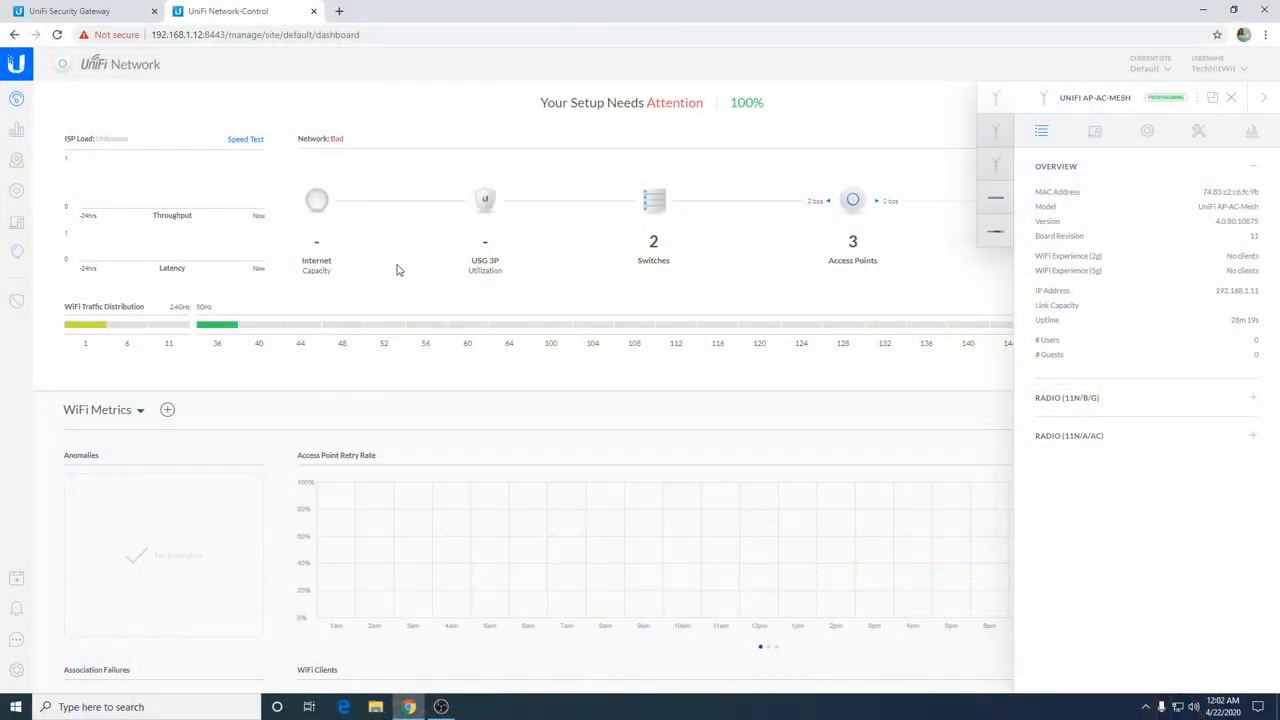
{"action": "mouse_move", "coordinate": [452, 290]}
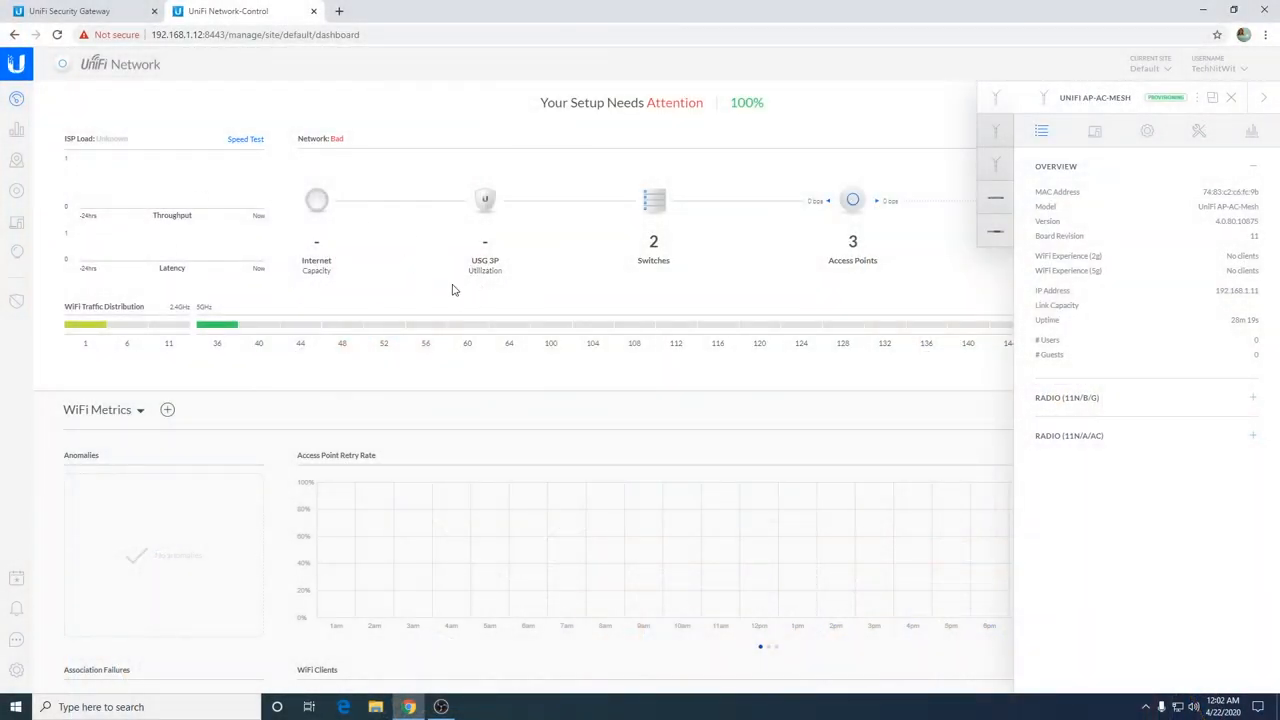
{"action": "mouse_move", "coordinate": [22, 144]}
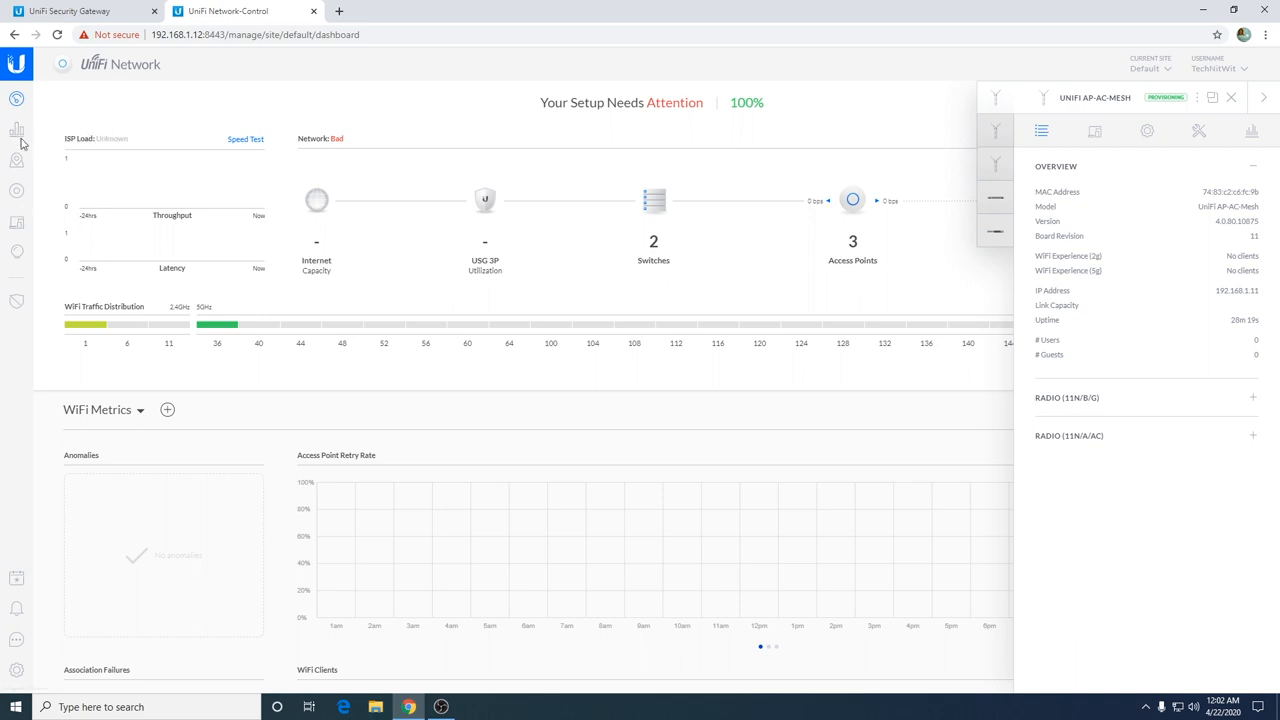
{"action": "mouse_move", "coordinate": [120, 244]}
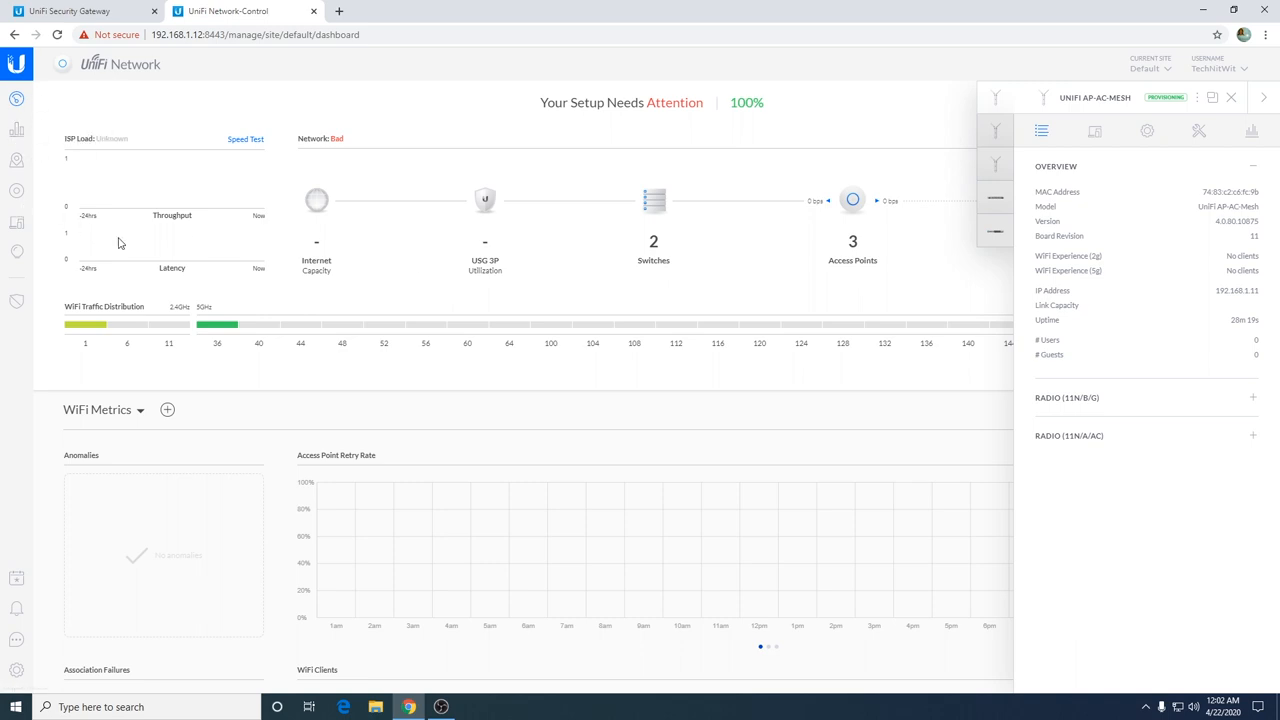
{"action": "mouse_move", "coordinate": [30, 184]}
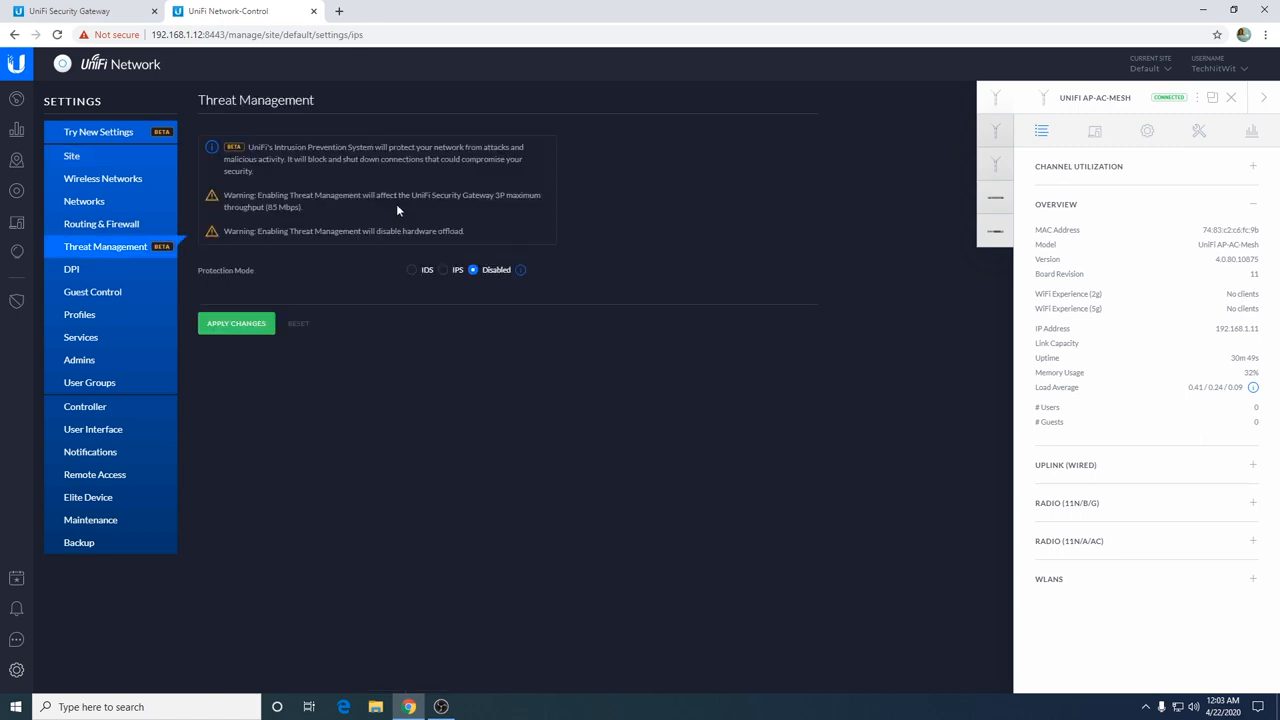
{"action": "mouse_move", "coordinate": [212, 230]}
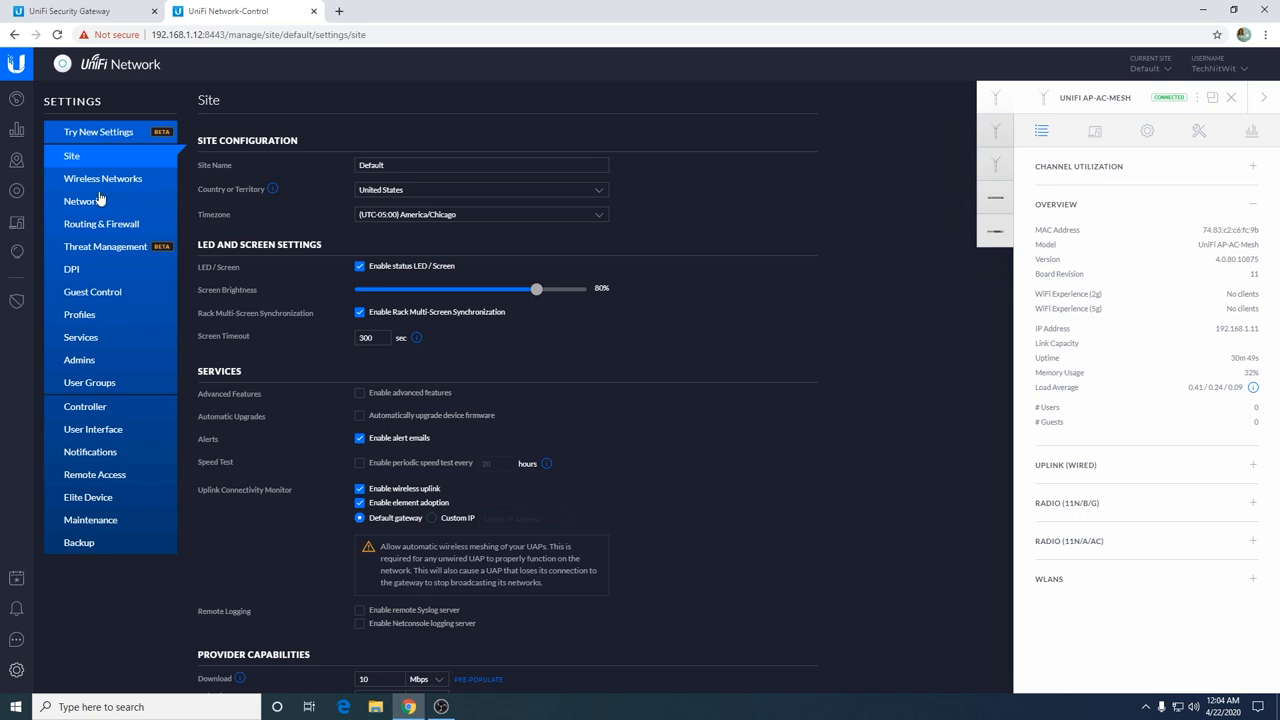
{"action": "mouse_move", "coordinate": [110, 182]}
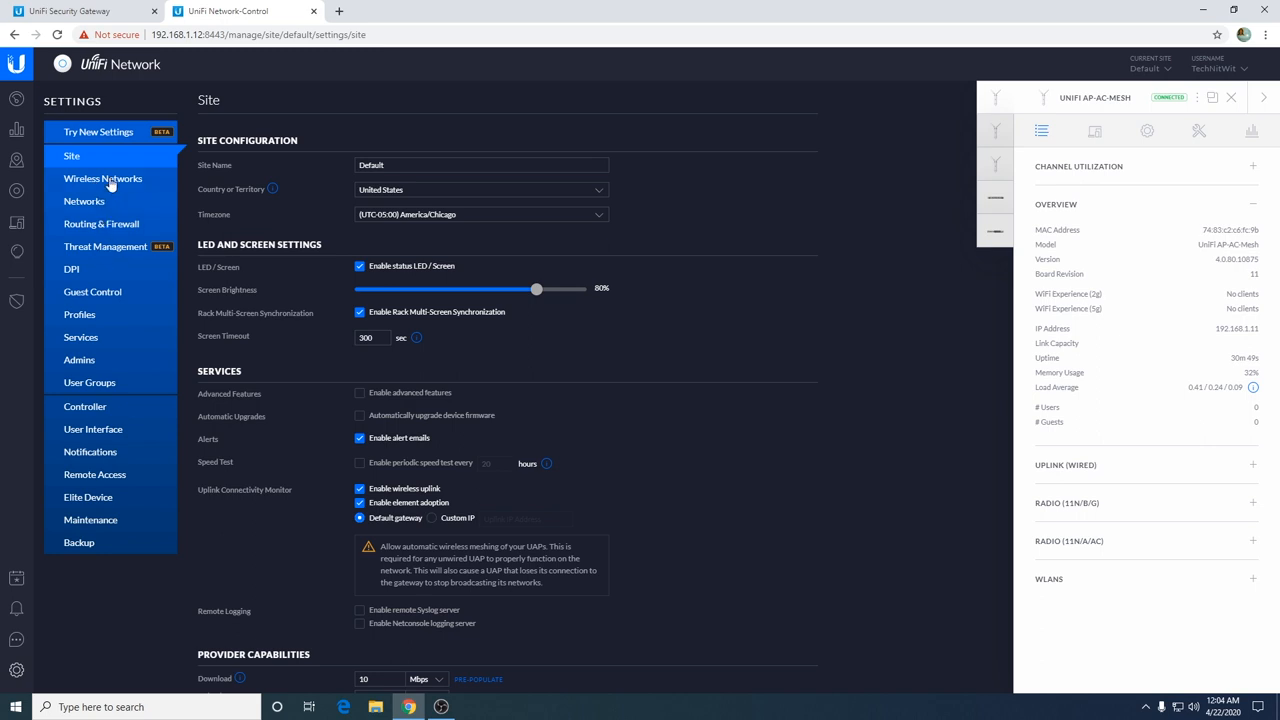
- In Controller > User Interface settings, enable the new settings layout, disable dark settings and apply
{"action": "left_click", "coordinate": [84, 200]}
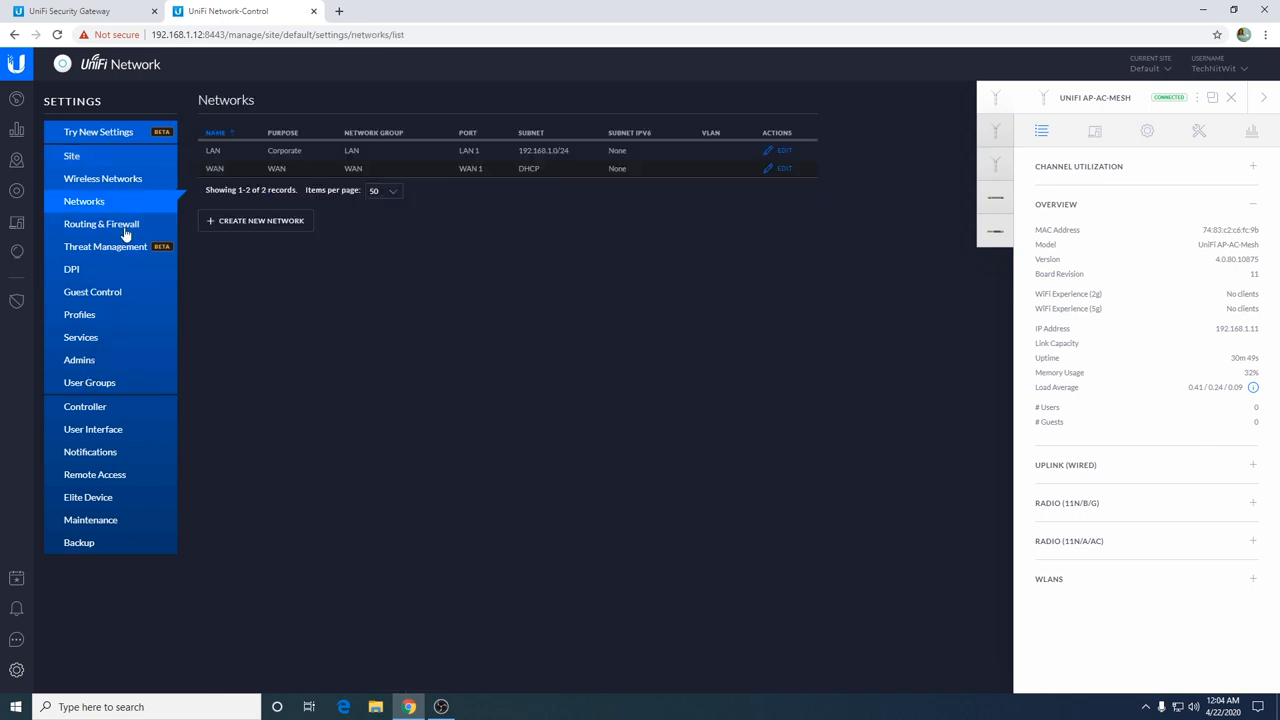
{"action": "left_click", "coordinate": [84, 406]}
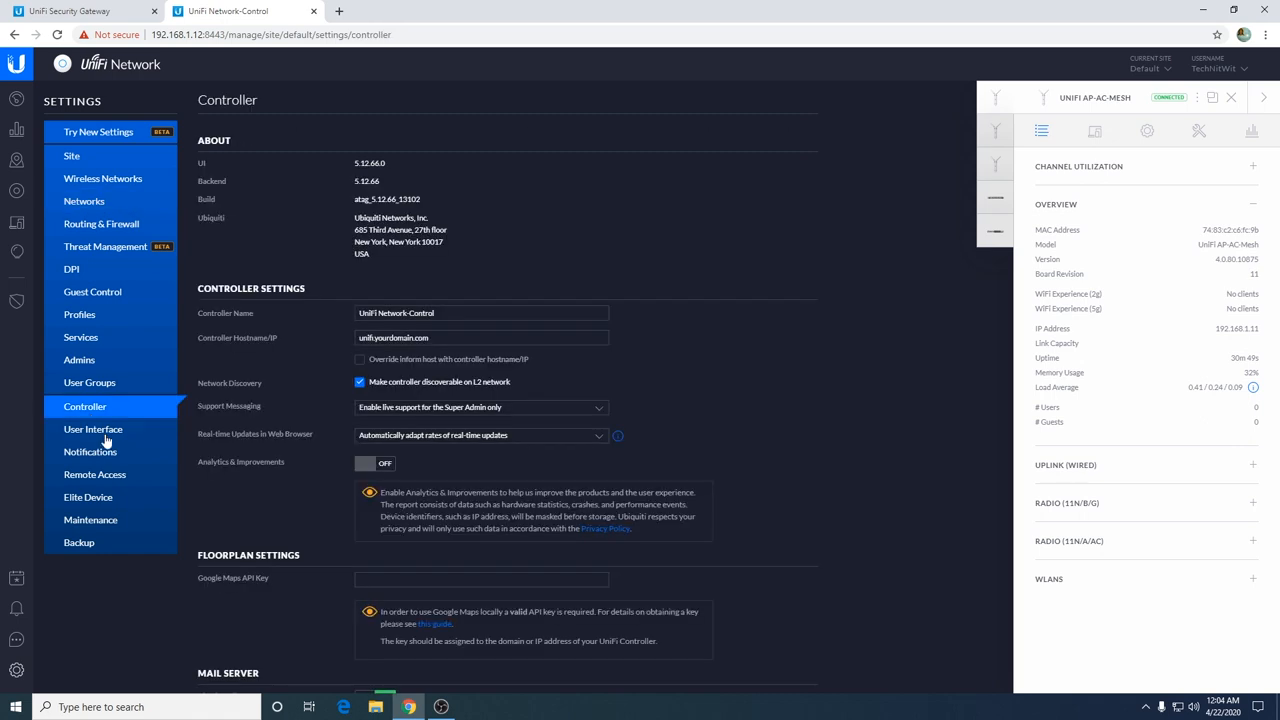
{"action": "left_click", "coordinate": [92, 428]}
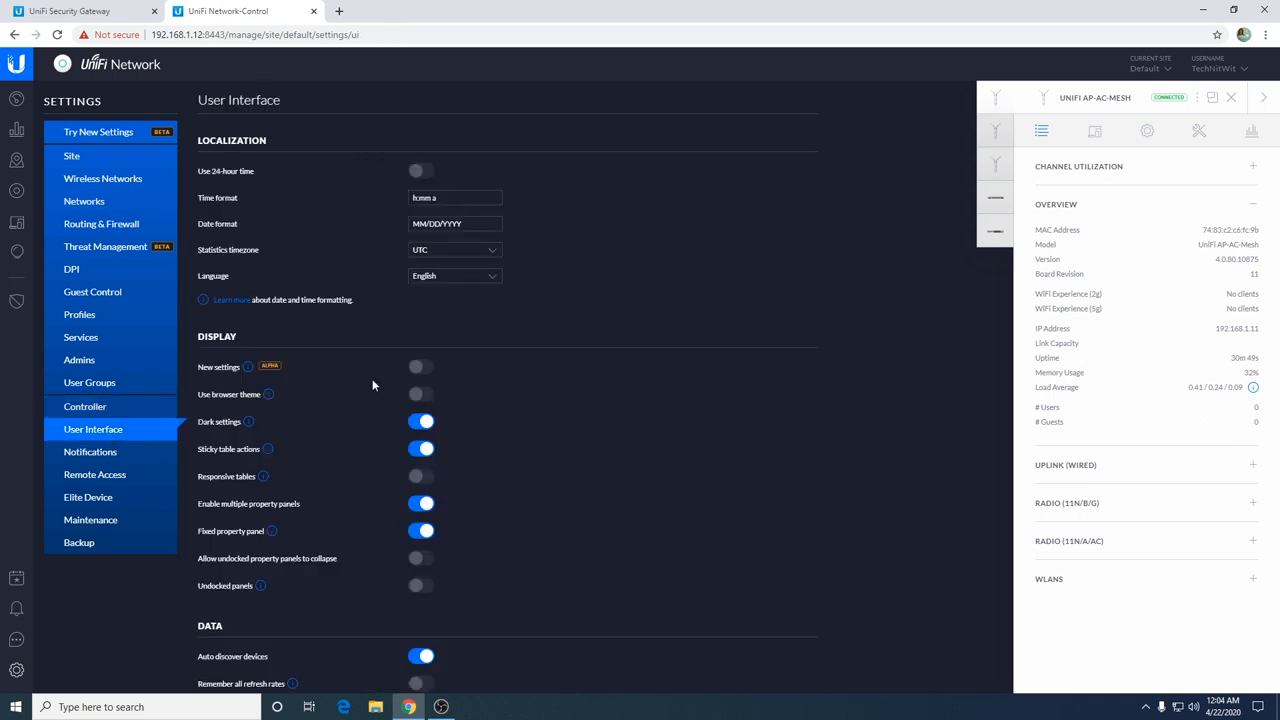
{"action": "mouse_move", "coordinate": [396, 368]}
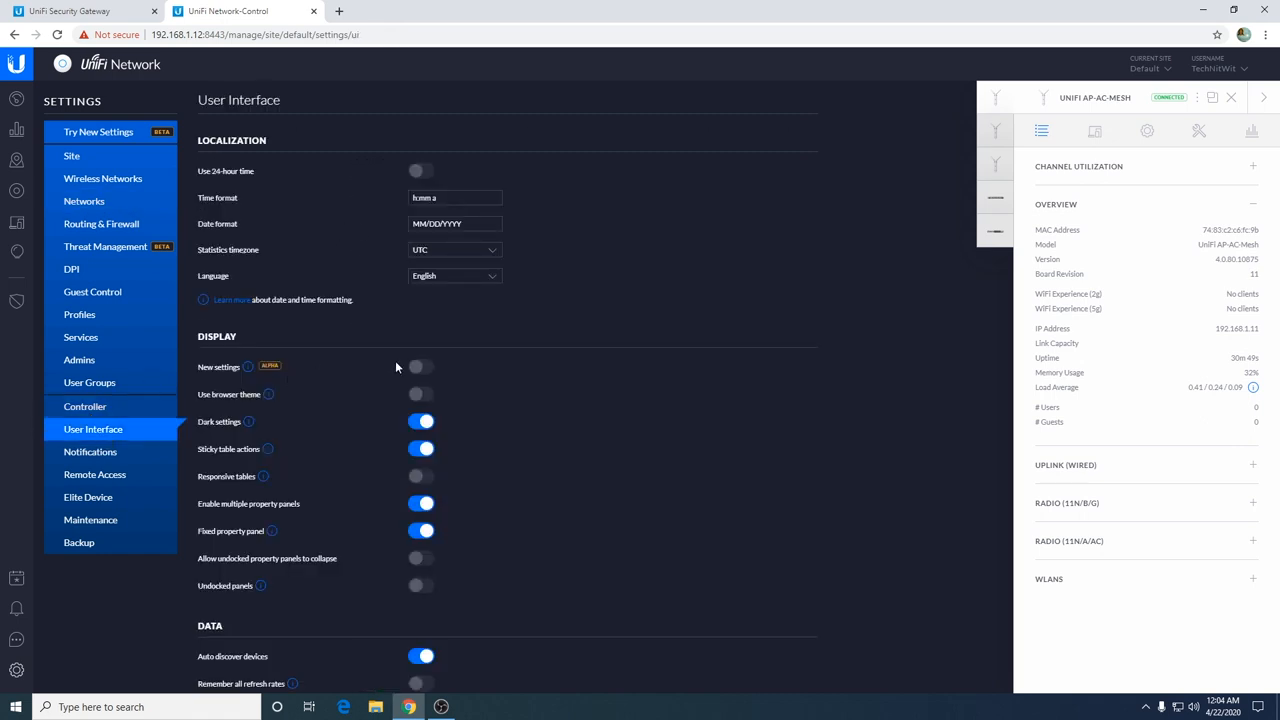
{"action": "mouse_move", "coordinate": [420, 332]}
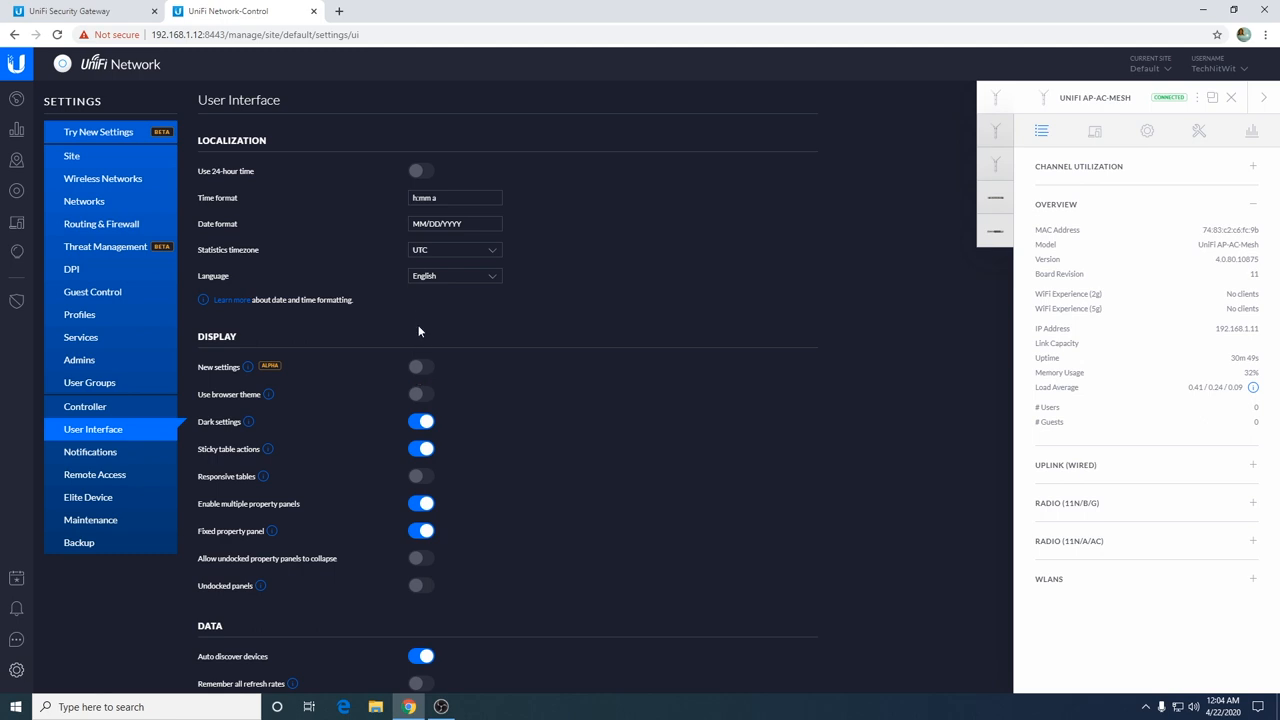
{"action": "left_click", "coordinate": [420, 366]}
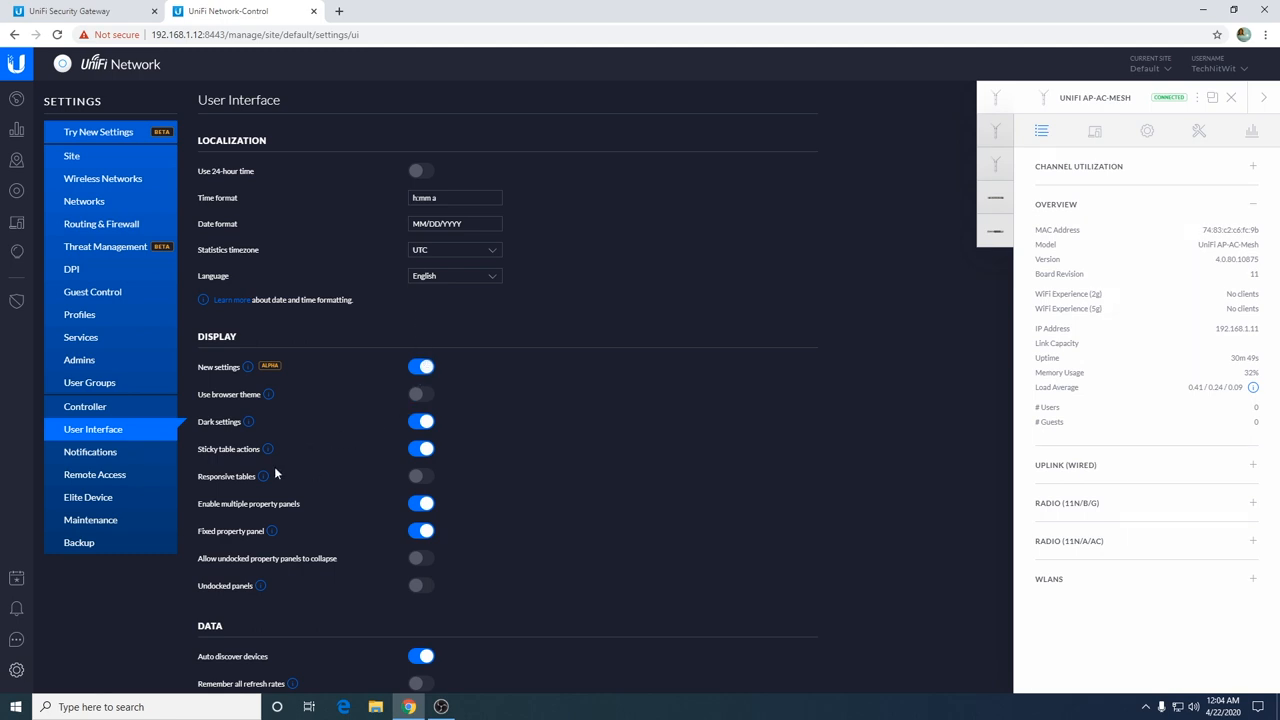
{"action": "left_click", "coordinate": [420, 420]}
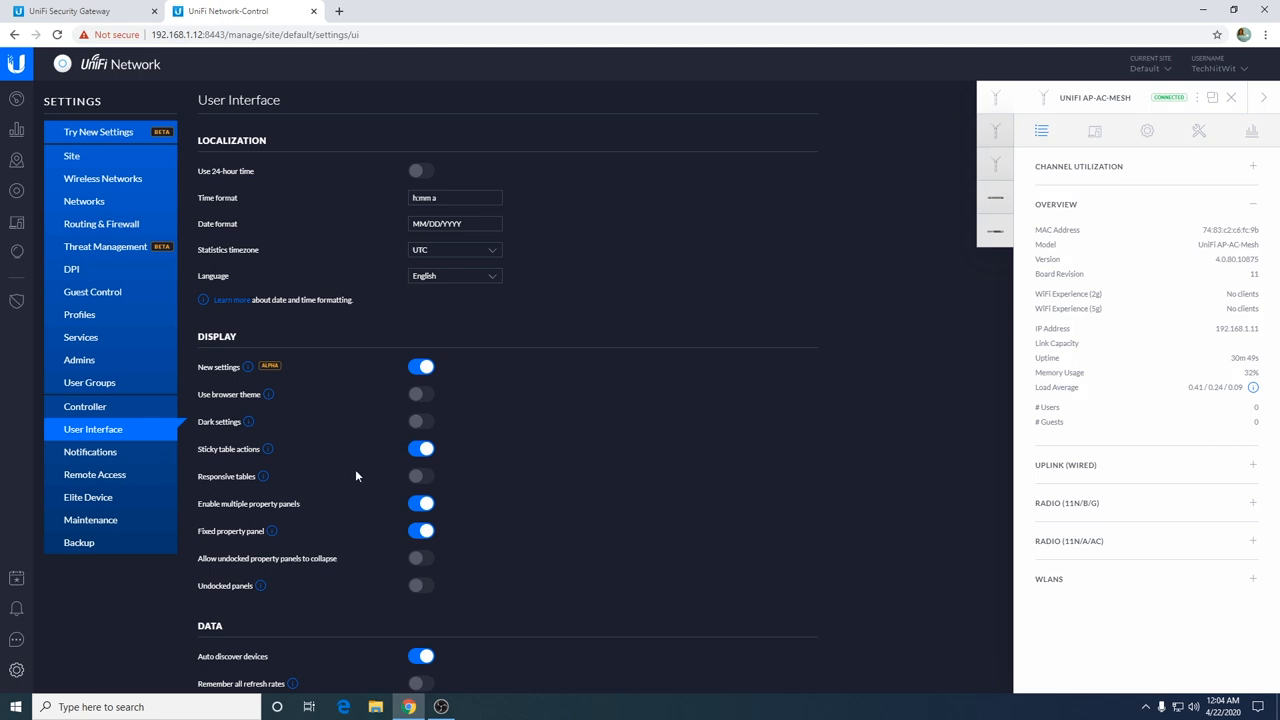
{"action": "left_click", "coordinate": [236, 672]}
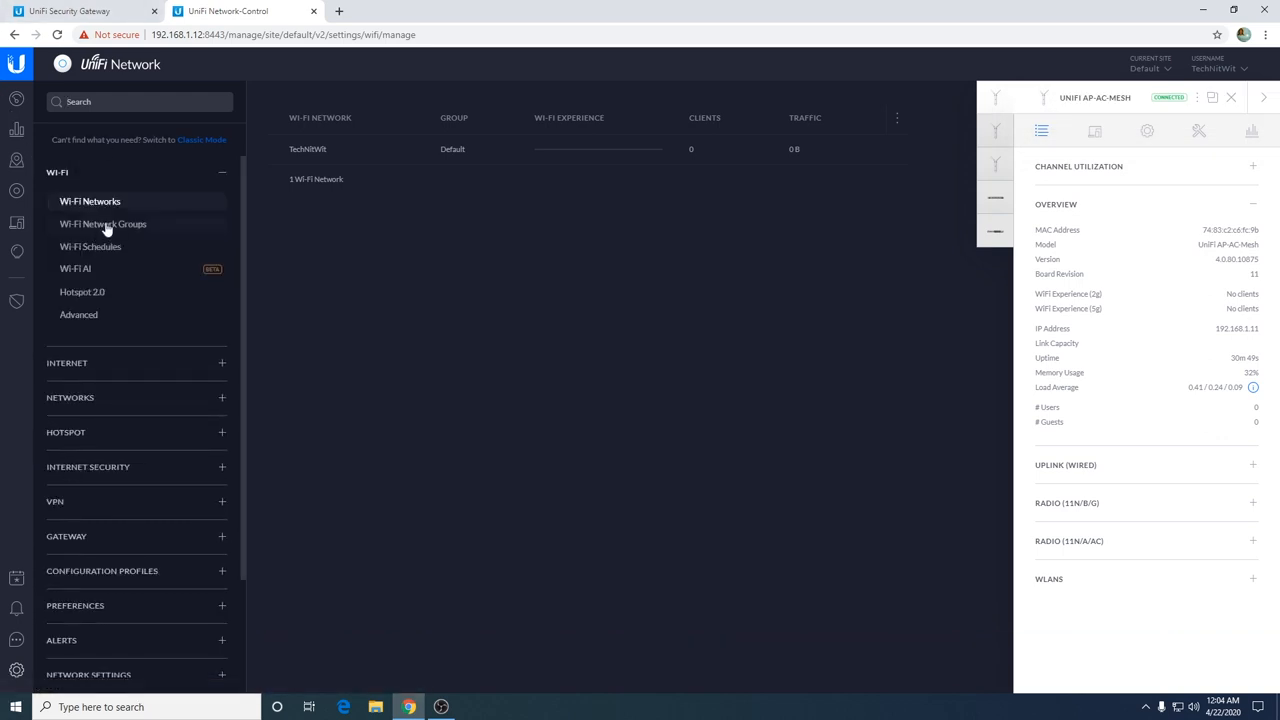
{"action": "left_click", "coordinate": [104, 224]}
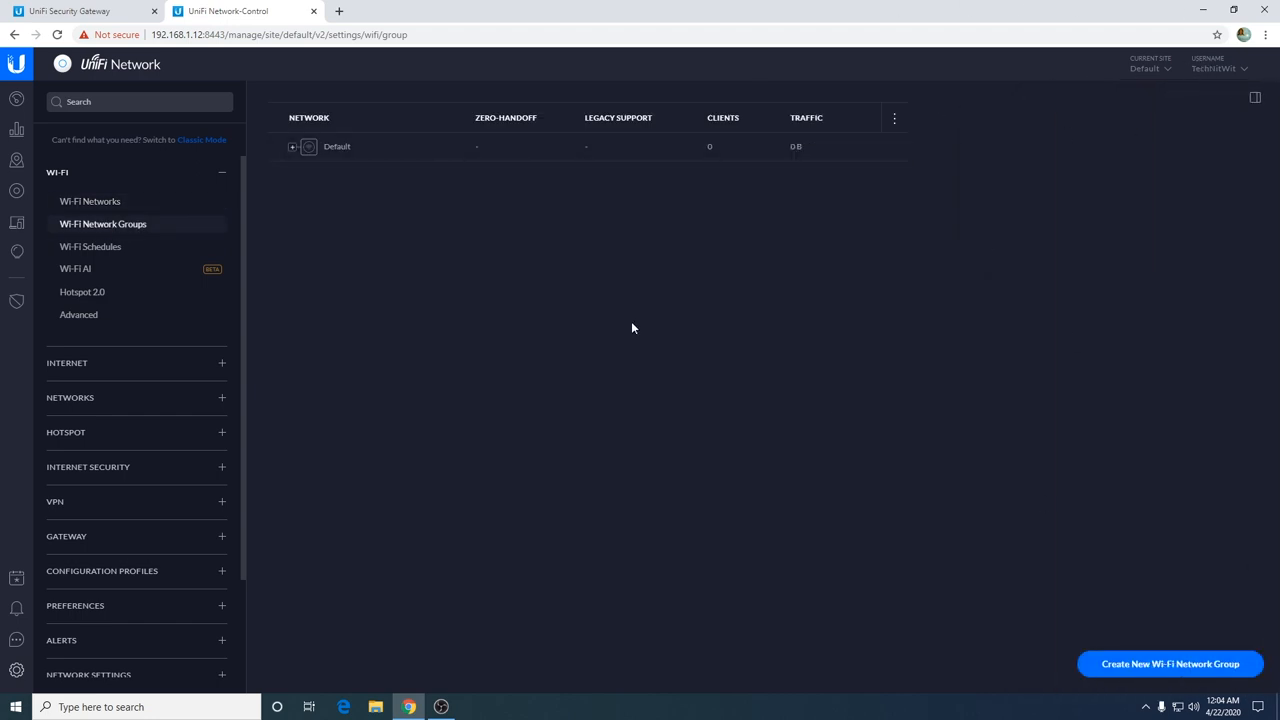
{"action": "left_click", "coordinate": [292, 146]}
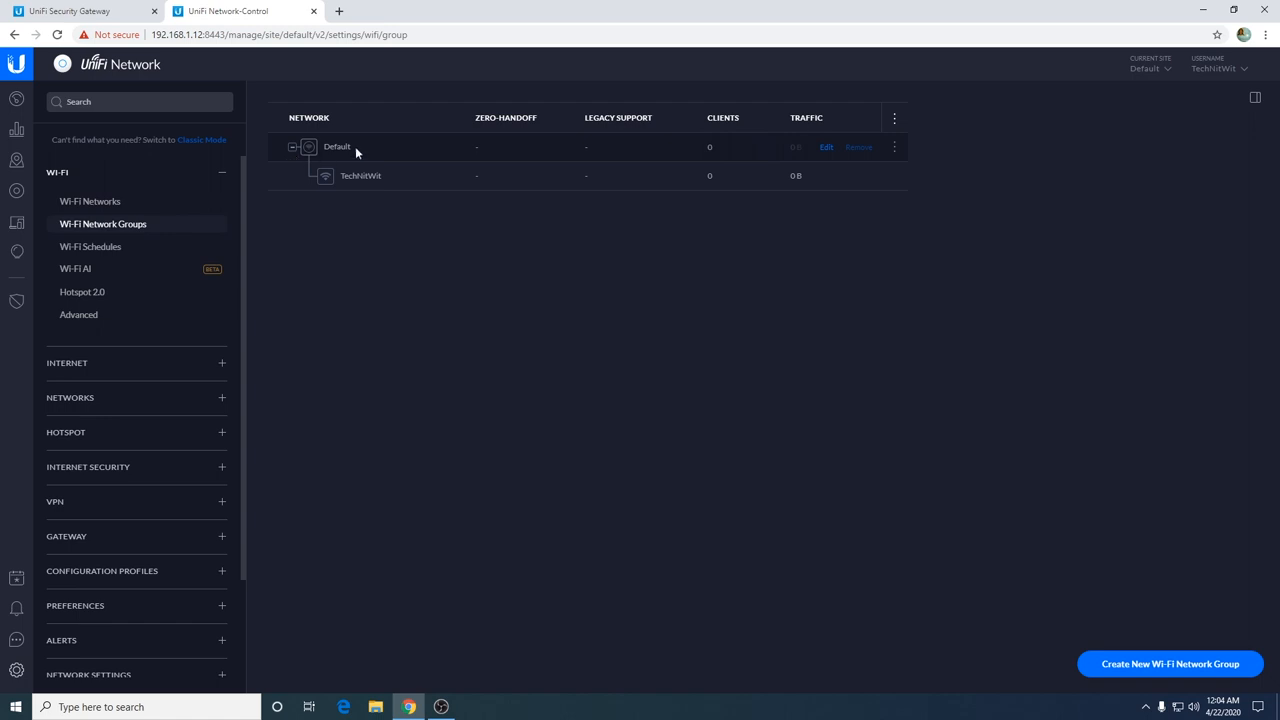
{"action": "mouse_move", "coordinate": [416, 212]}
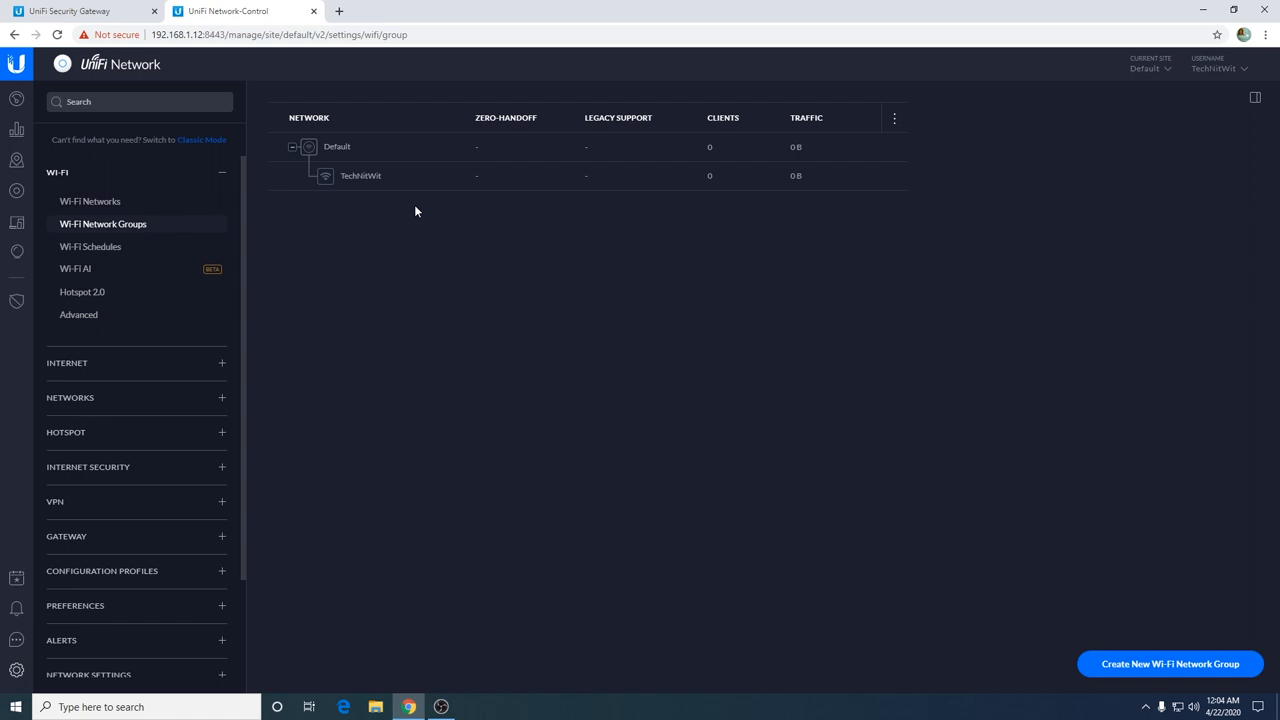
{"action": "left_click", "coordinate": [90, 200]}
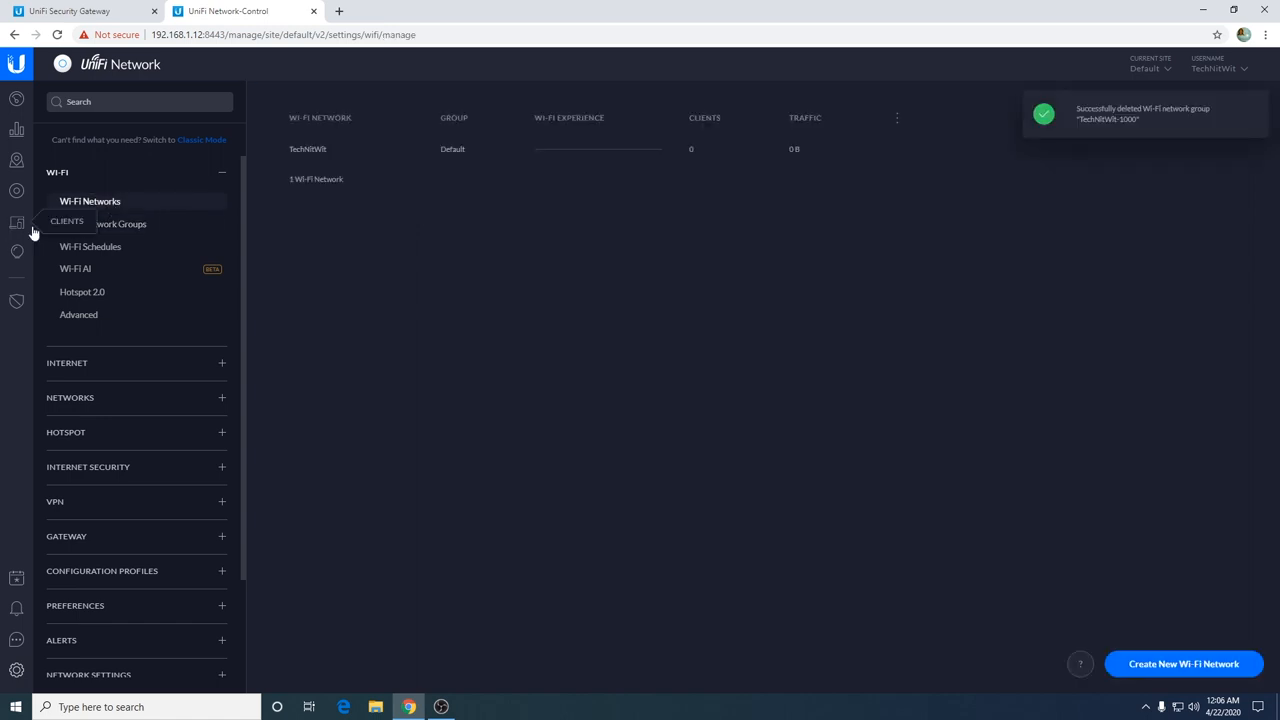
- Start creating a new Wi-Fi network from the Wi-Fi Networks page
{"action": "left_click", "coordinate": [1184, 664]}
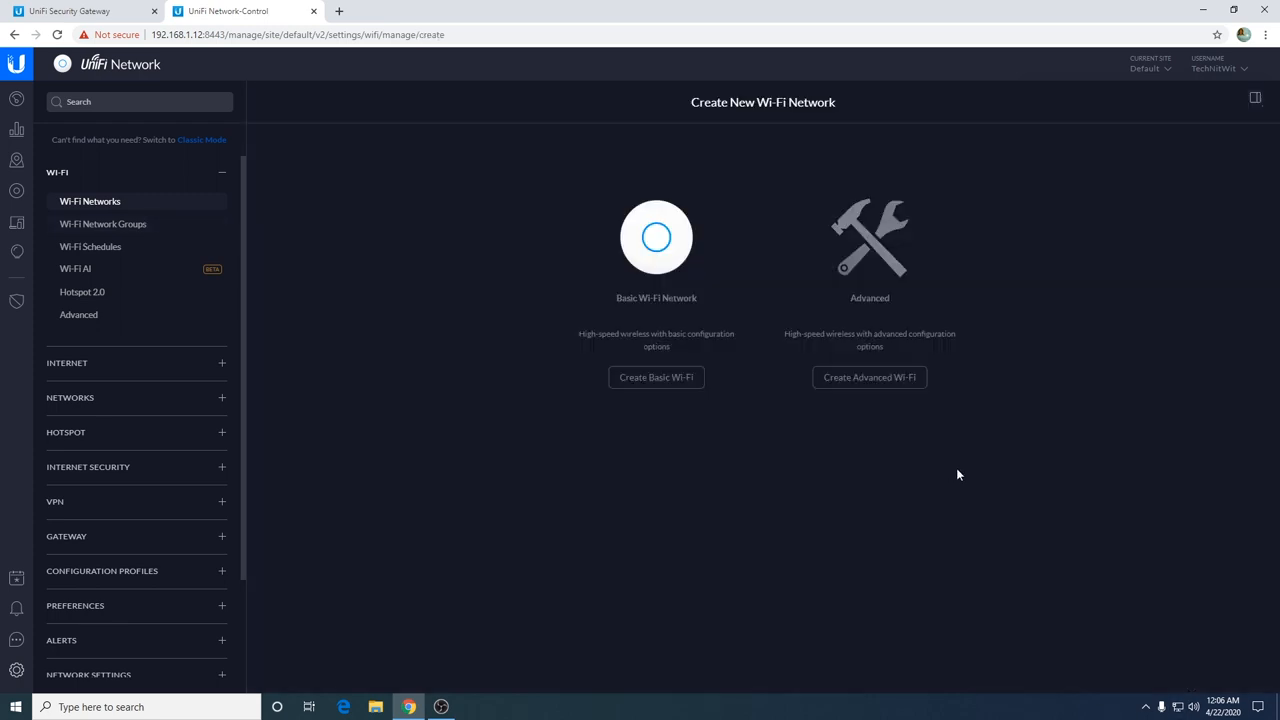
{"action": "mouse_move", "coordinate": [634, 284]}
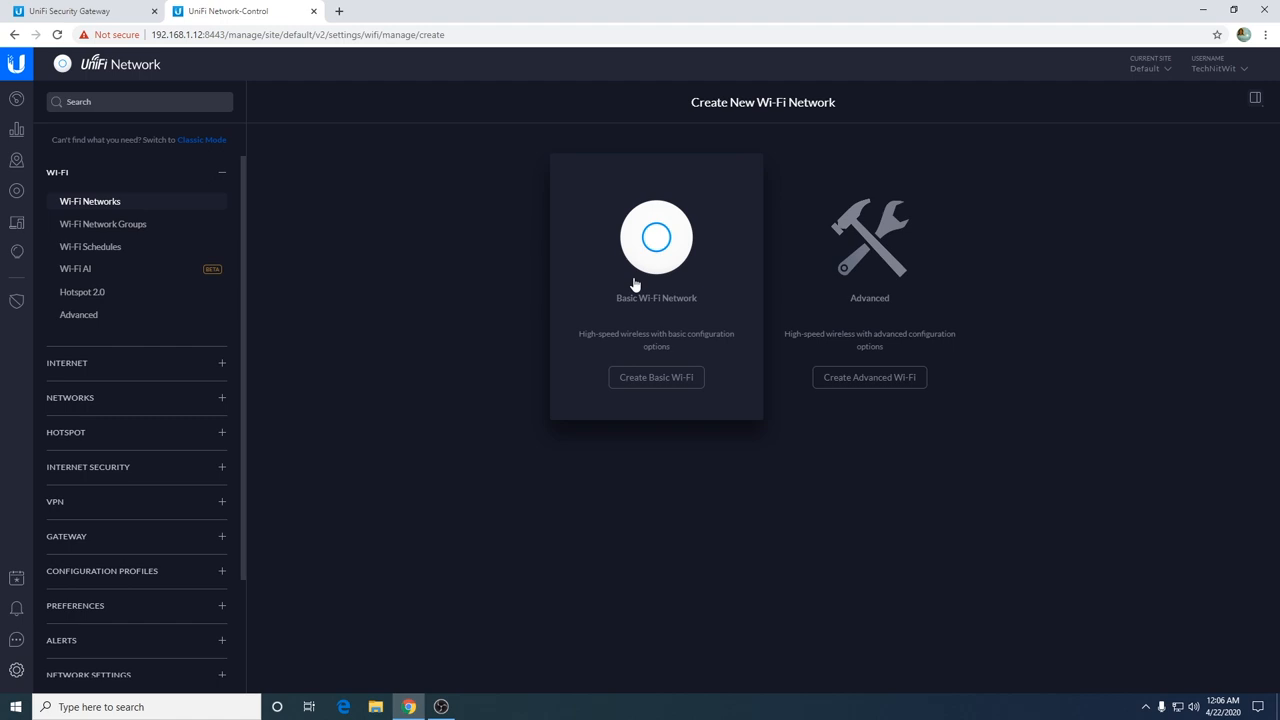
{"action": "mouse_move", "coordinate": [868, 376]}
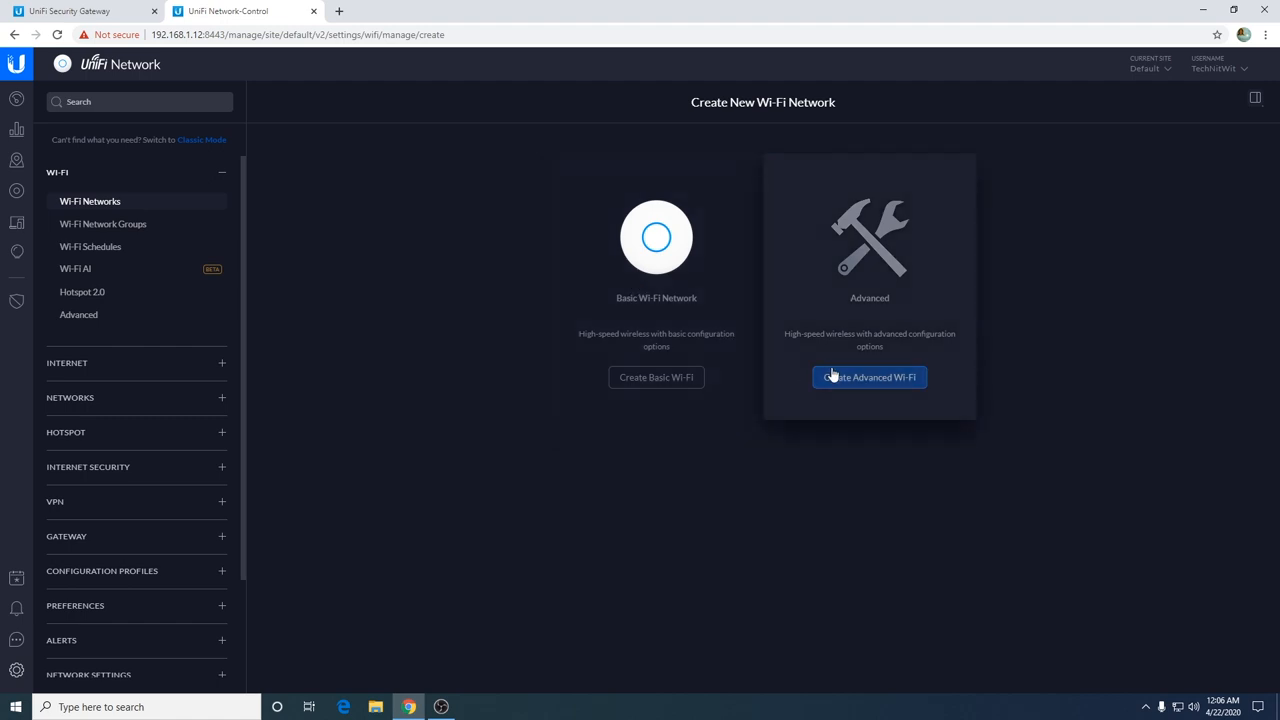
- Choose Advanced Wi-Fi, name the network TechNitWit-6000 and collapse the Security section
{"action": "left_click", "coordinate": [868, 376]}
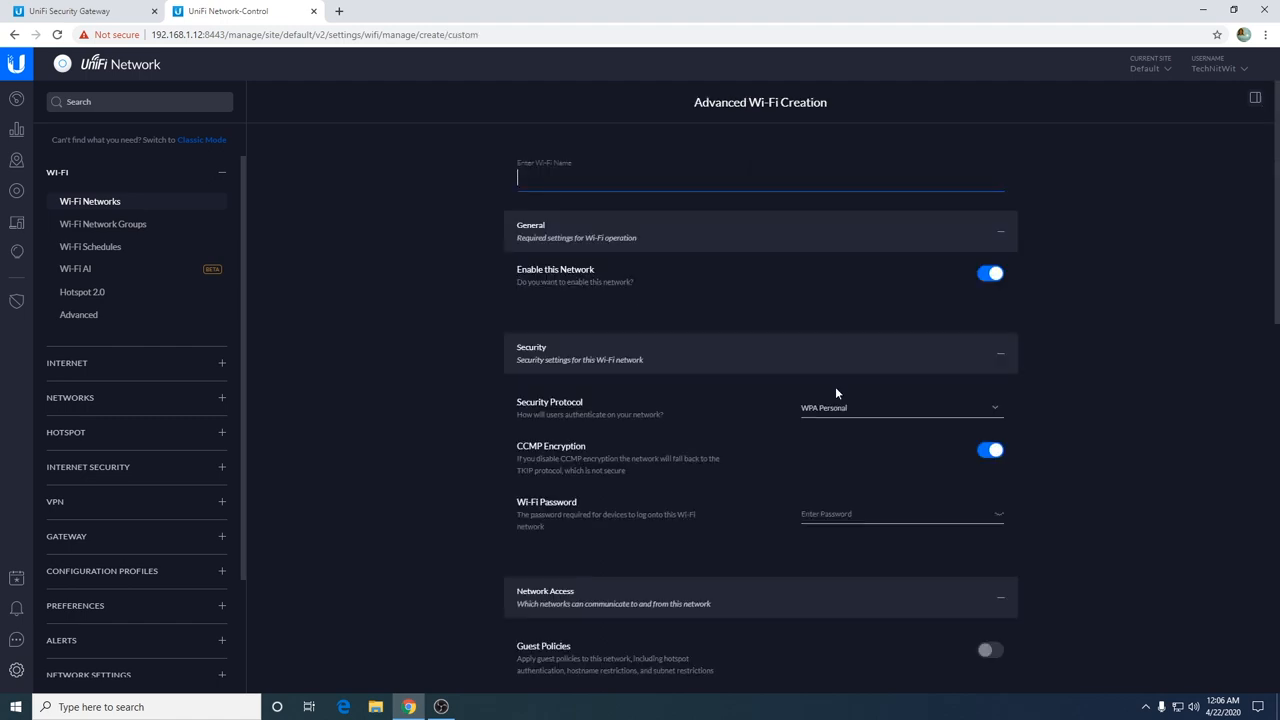
{"action": "type", "text": "T"}
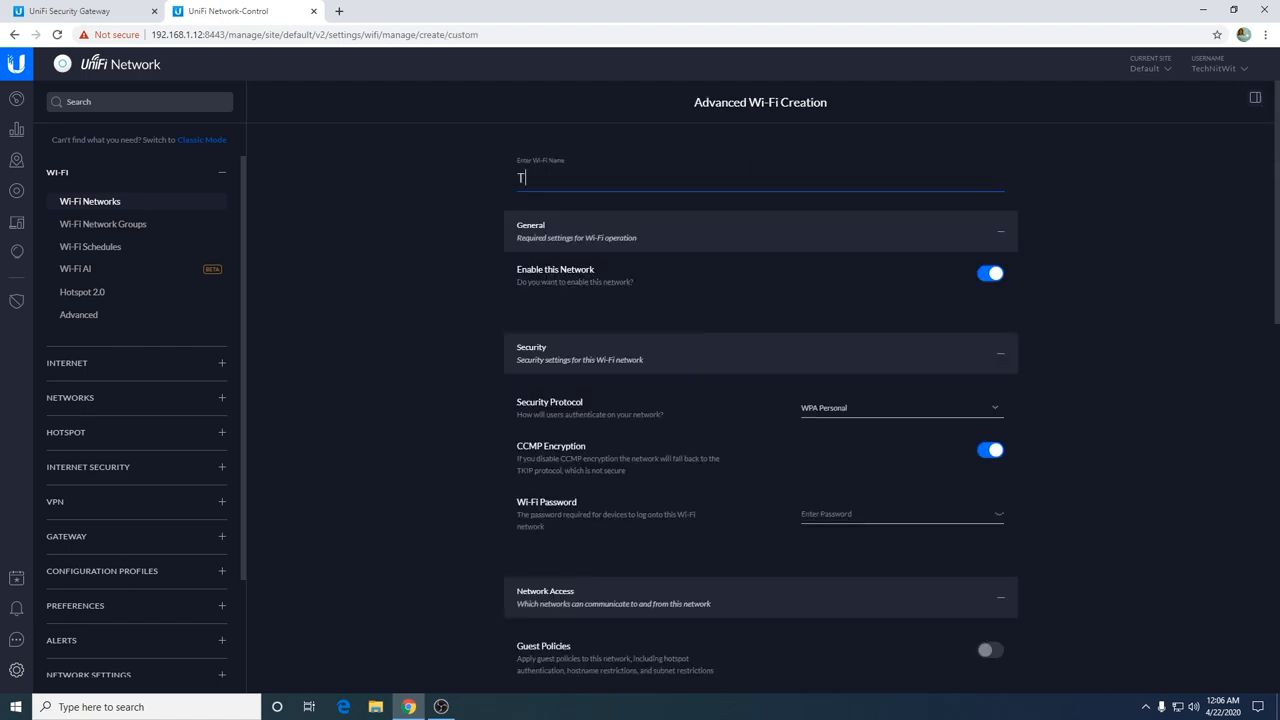
{"action": "type", "text": "echNitW"}
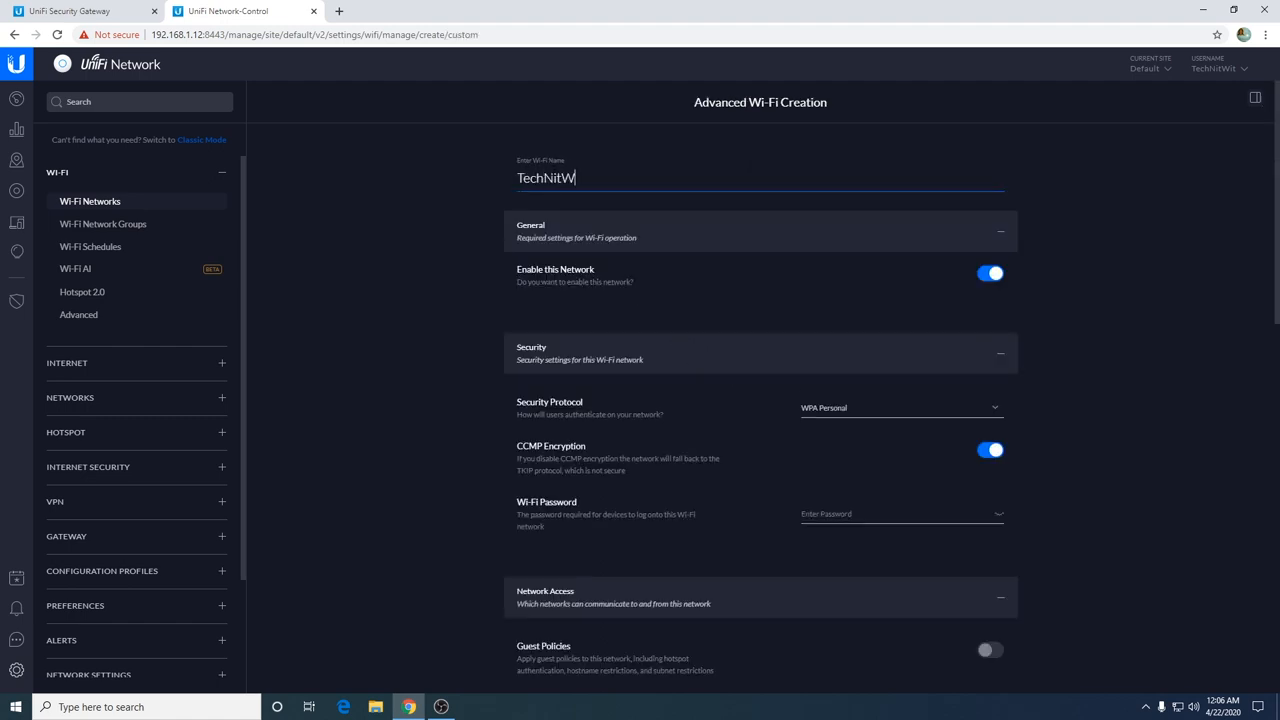
{"action": "type", "text": "it-"}
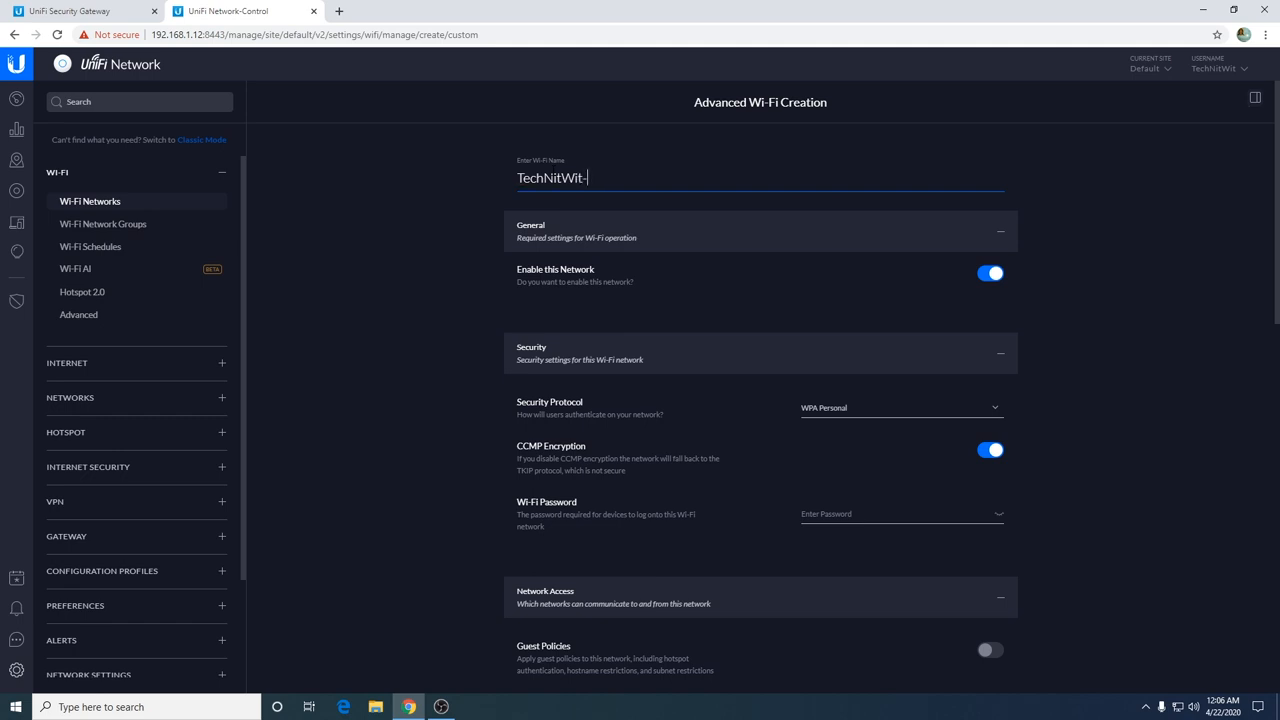
{"action": "type", "text": "6000"}
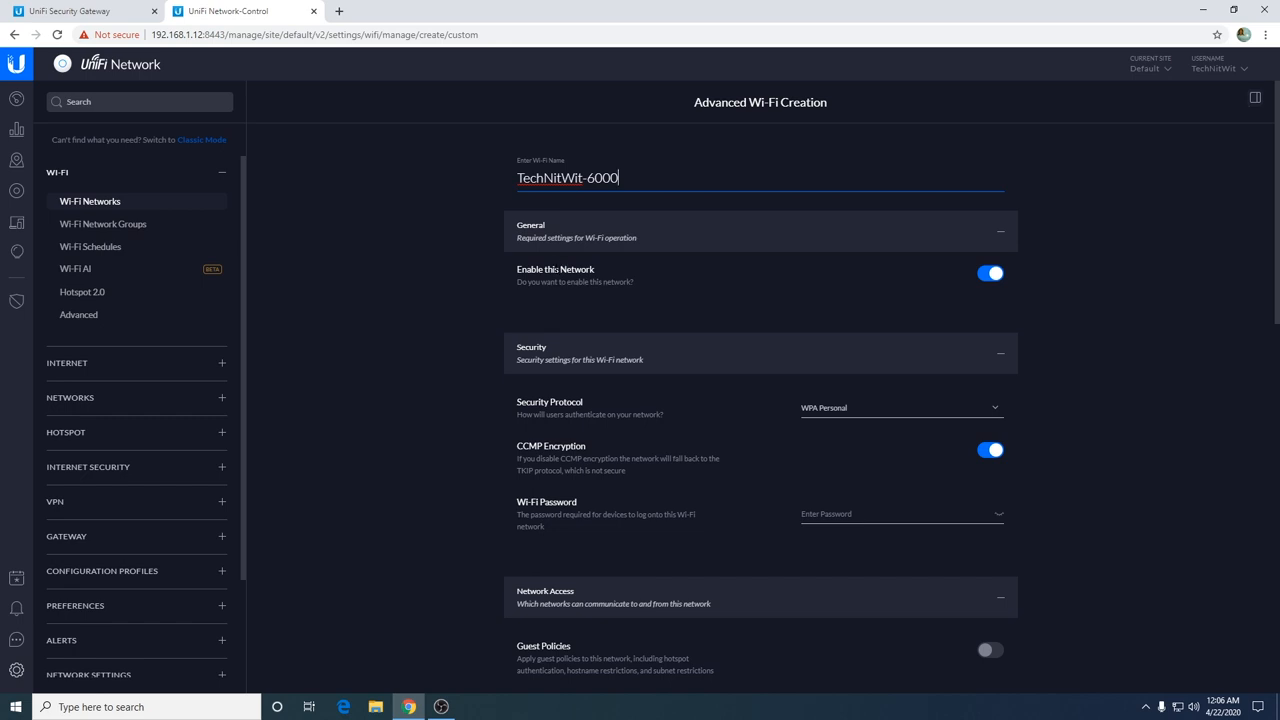
{"action": "left_click", "coordinate": [1000, 356]}
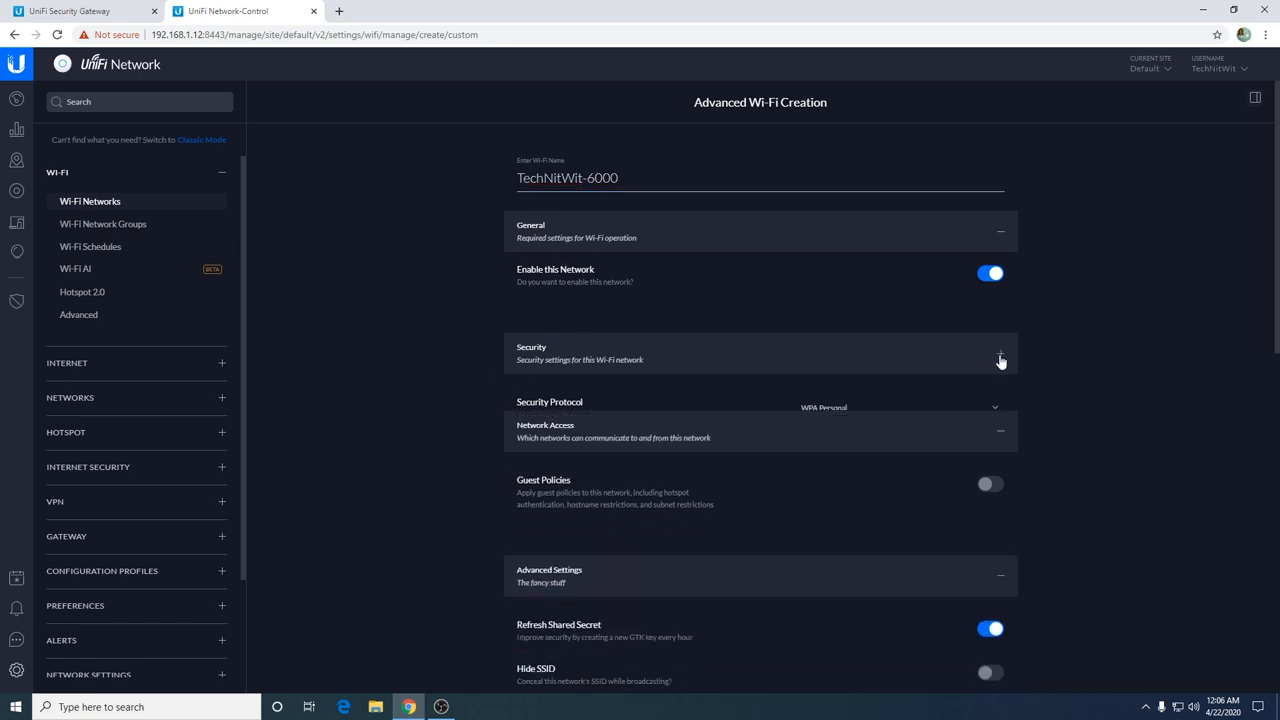